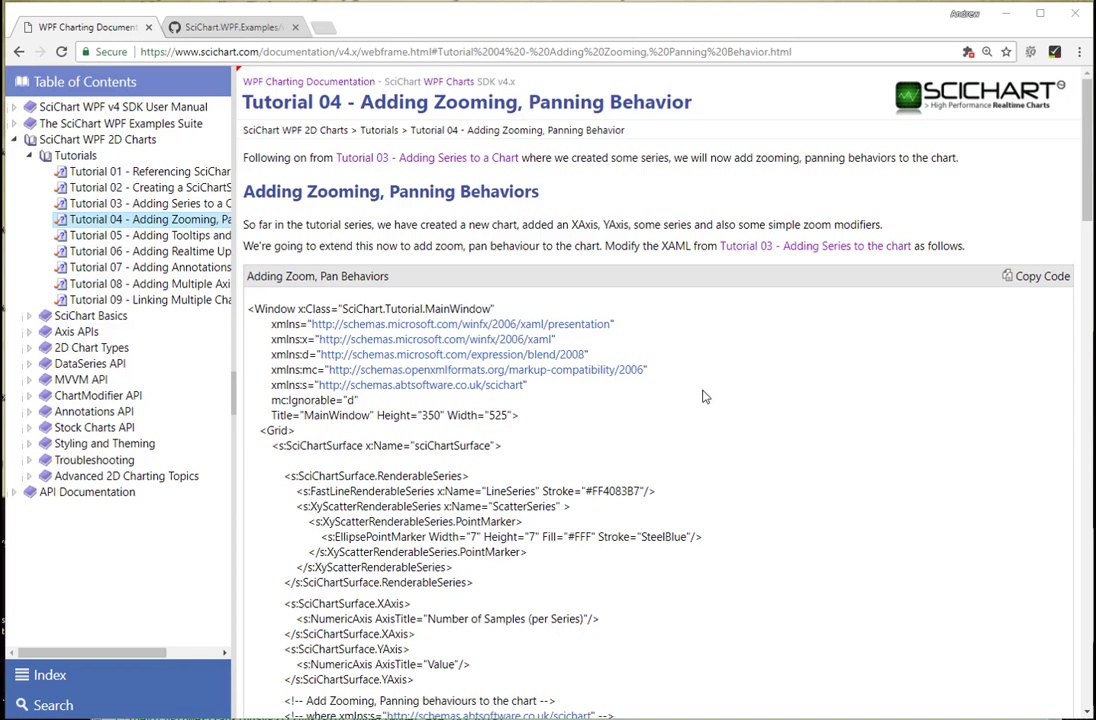
mouse_move(458, 261)
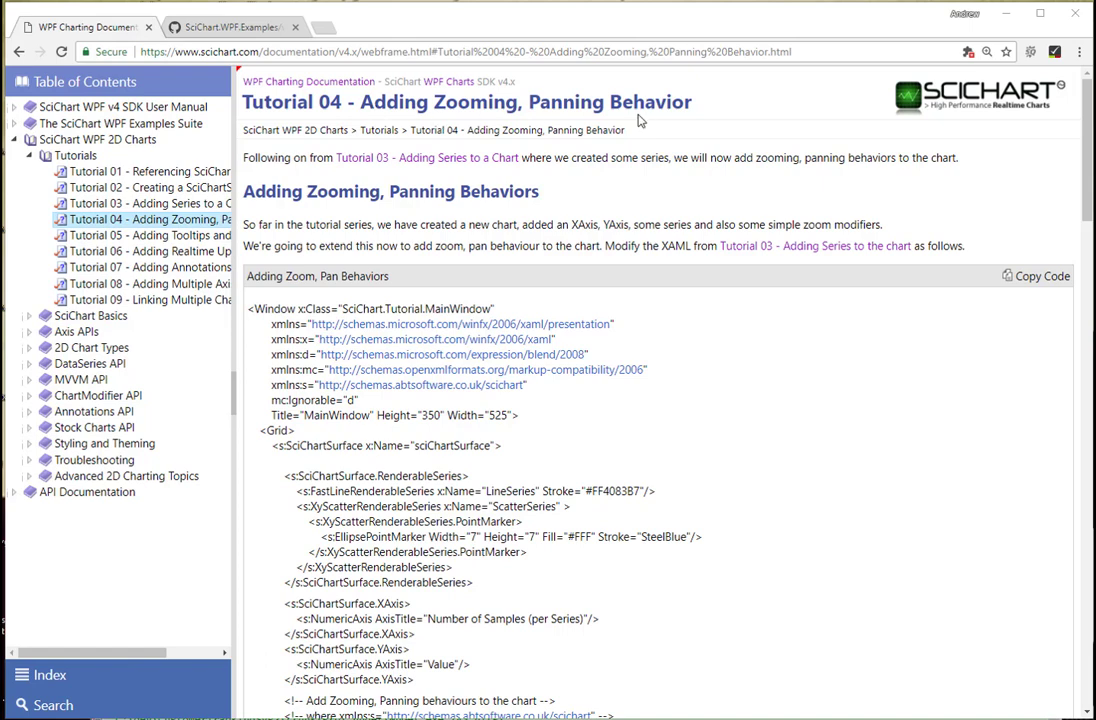
mouse_move(680, 110)
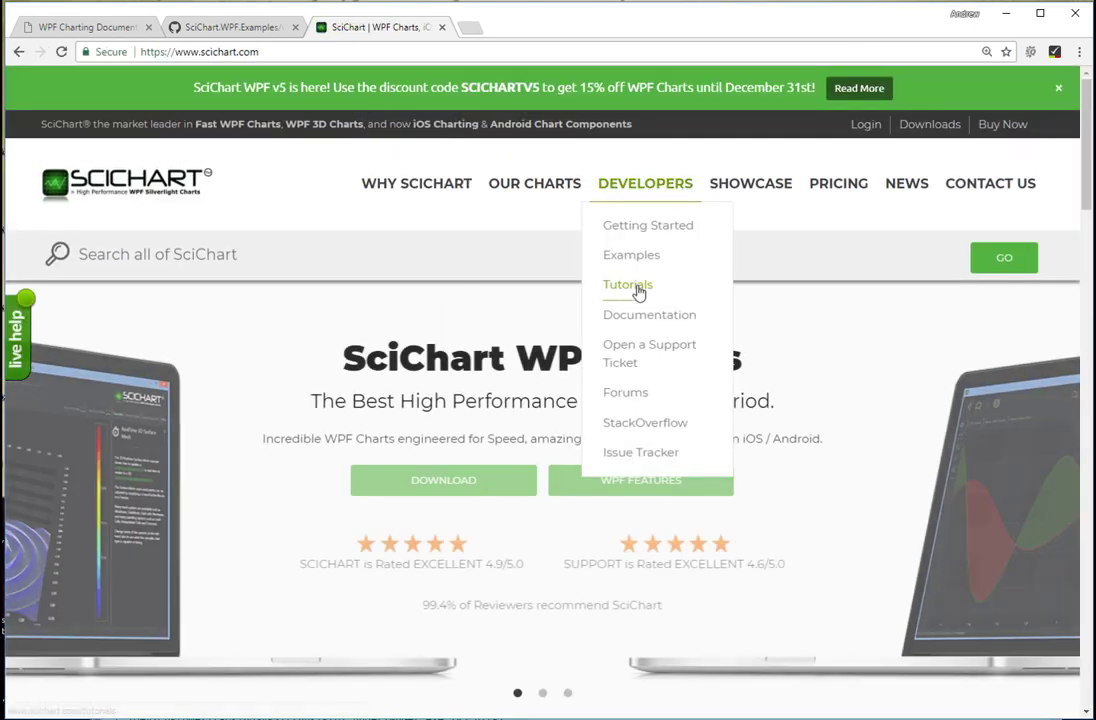
- Load the SciChart tutorials in the navigation frame at Tutorial 04 - Adding Zooming, Panning Behavior
left_click(628, 284)
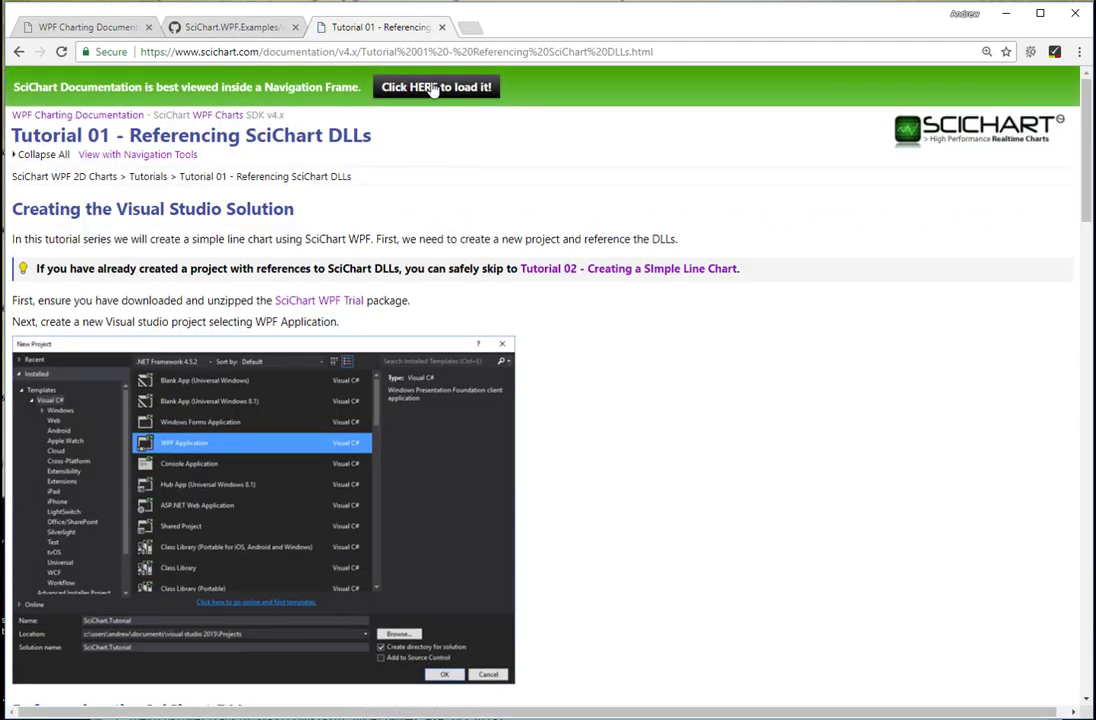
left_click(436, 87)
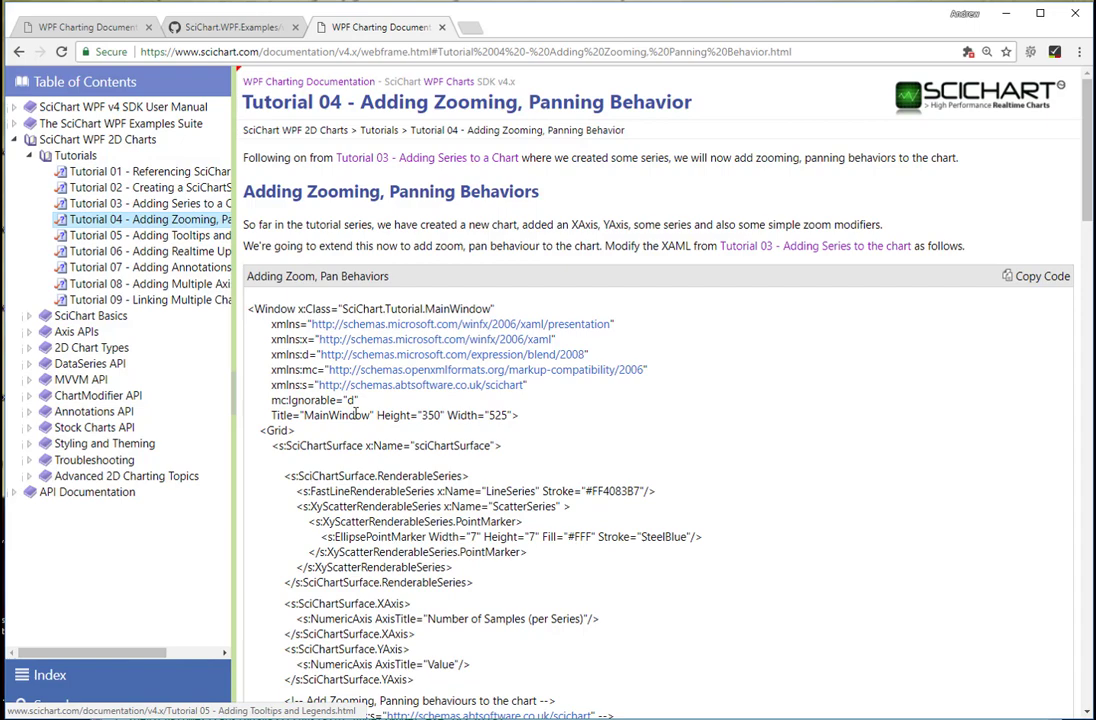
scroll("down", 3)
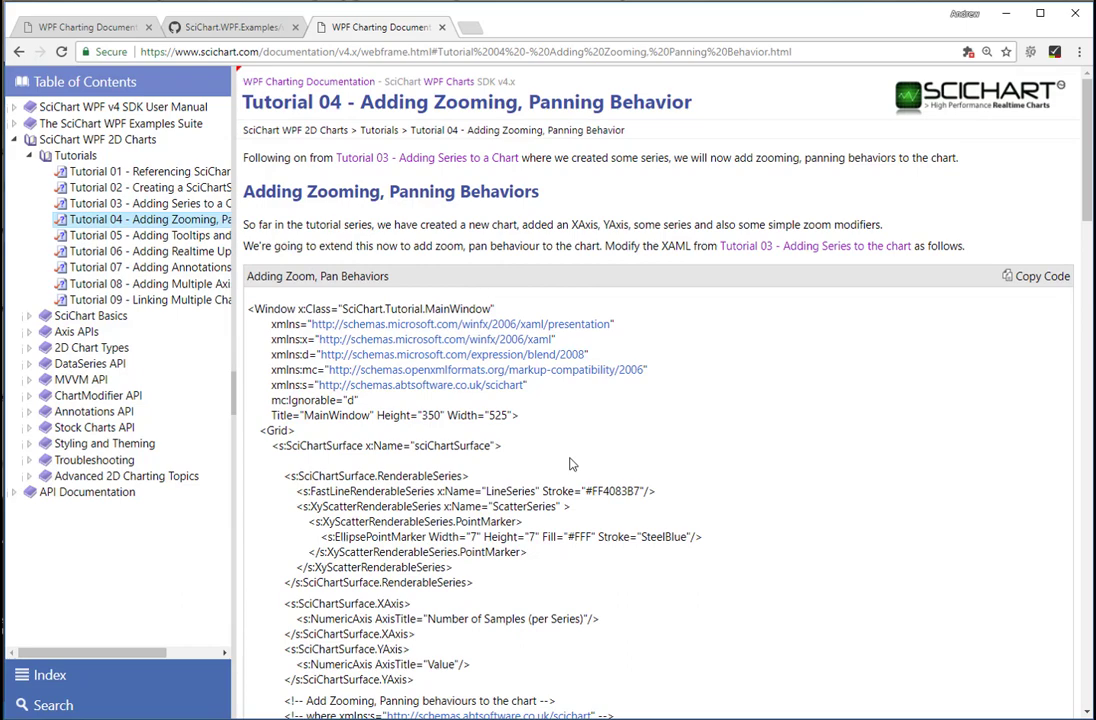
scroll("down", 3)
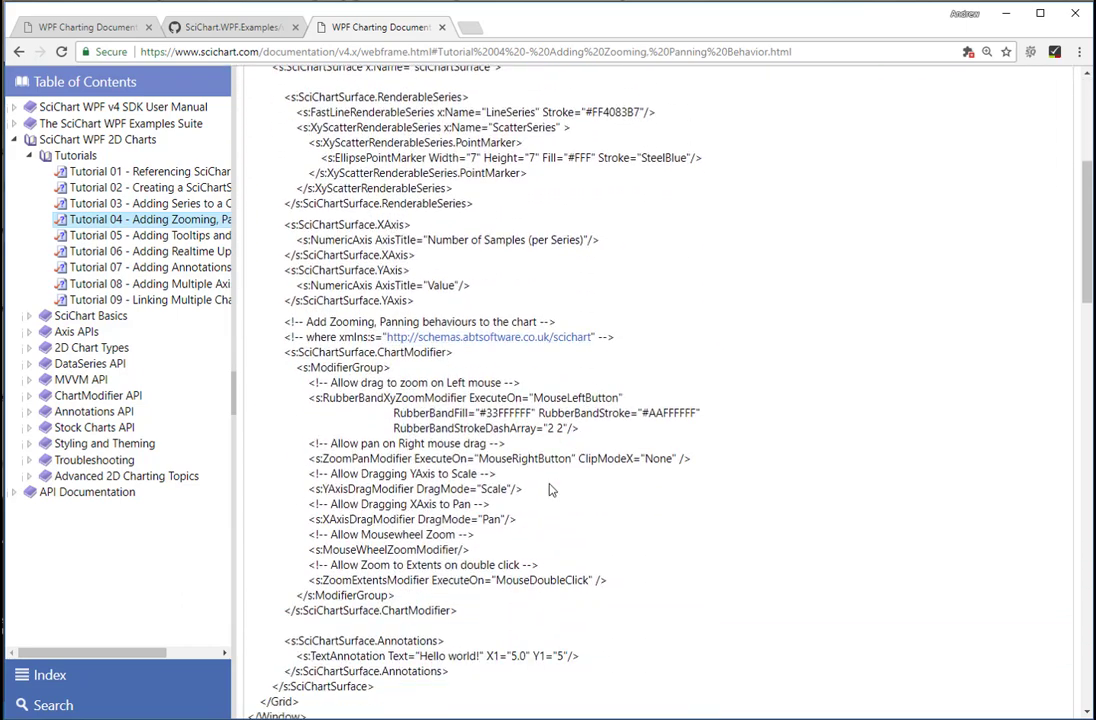
mouse_move(343, 368)
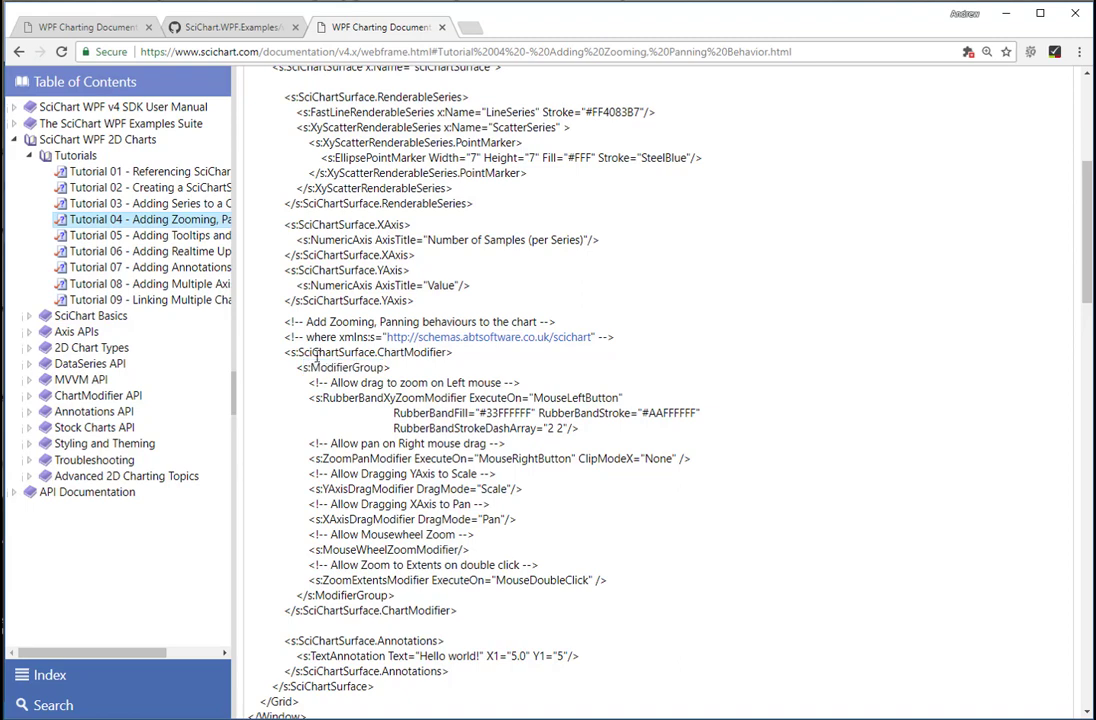
double_click(412, 352)
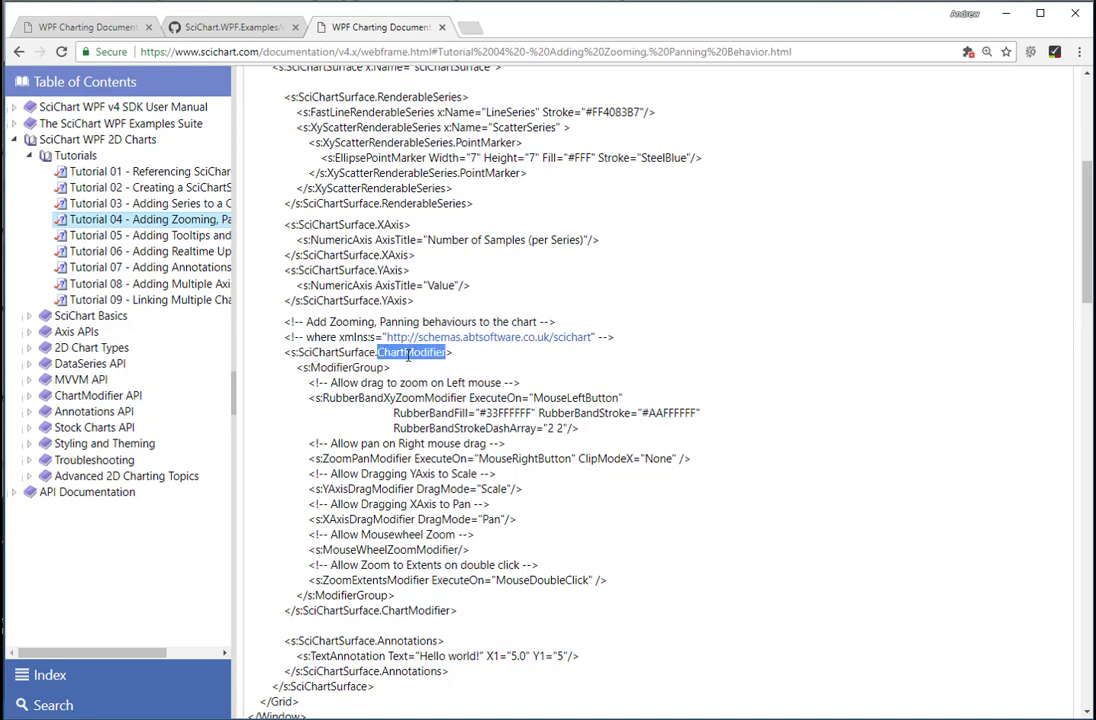
mouse_move(314, 397)
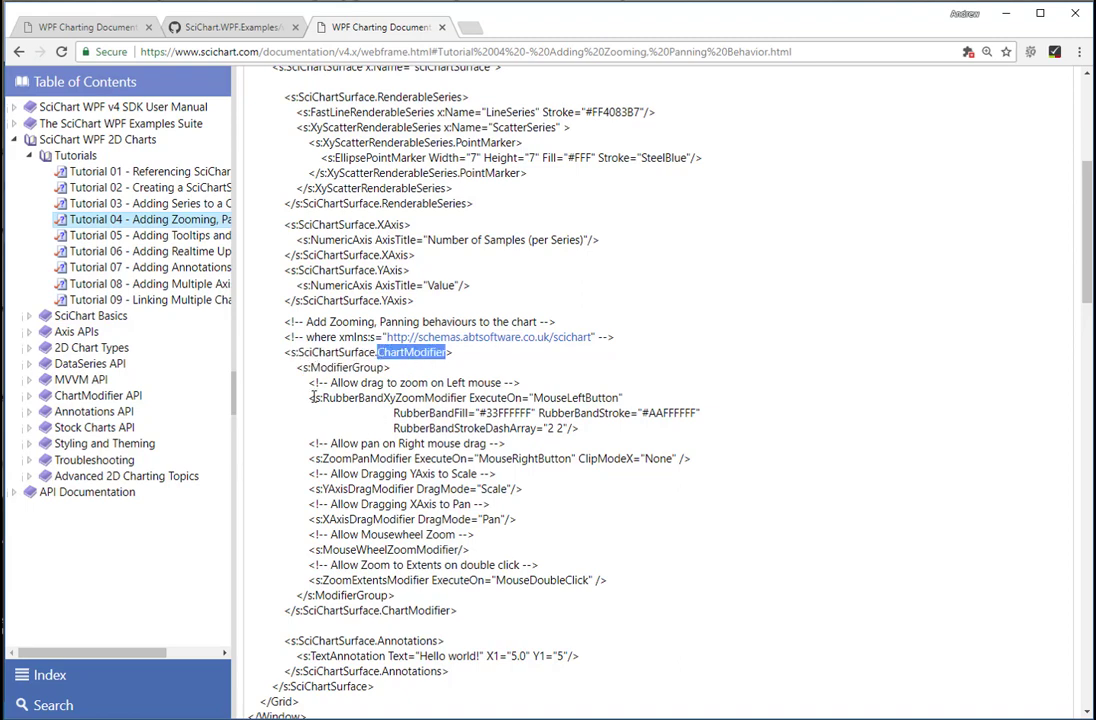
mouse_move(360, 428)
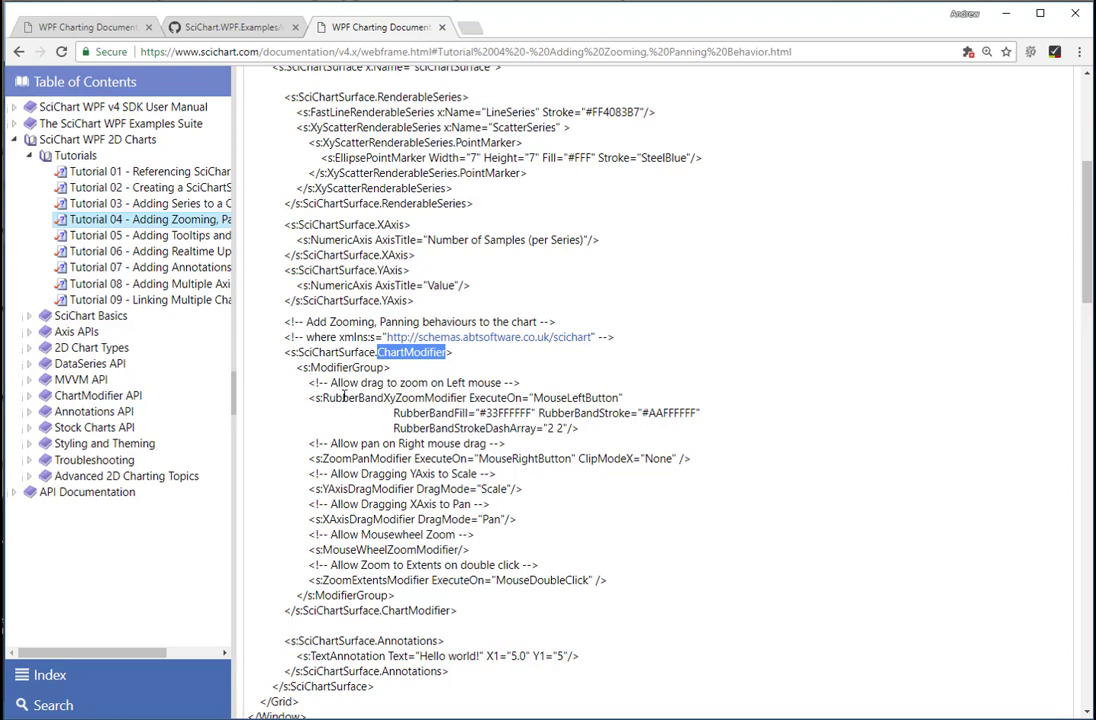
double_click(420, 382)
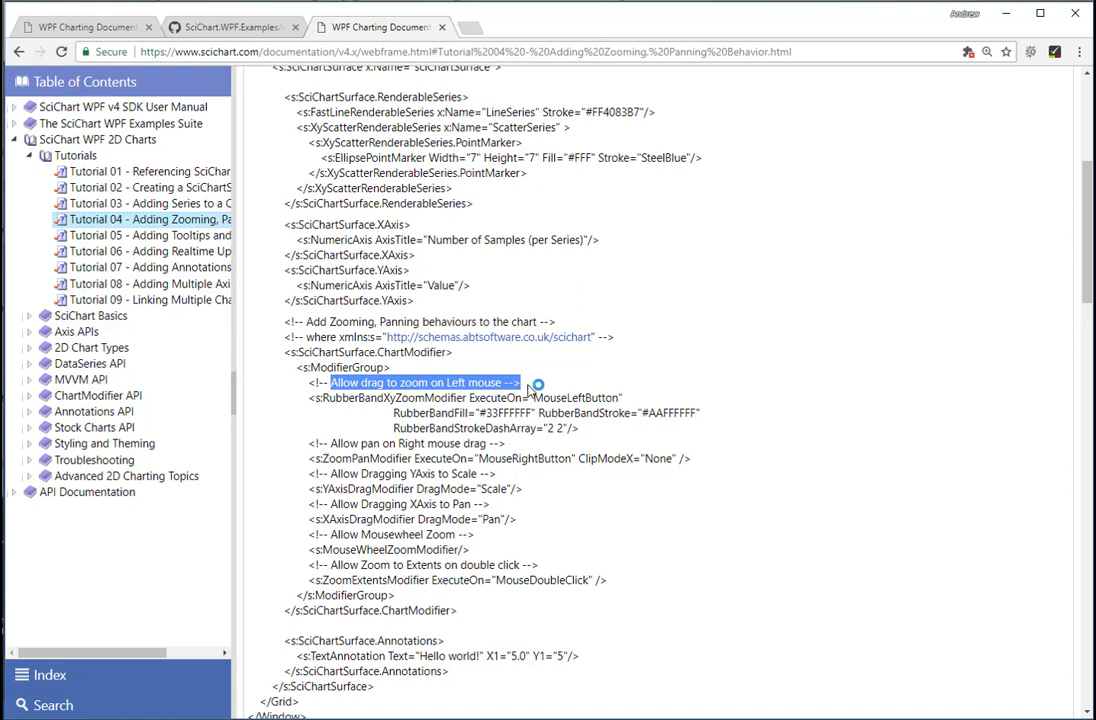
double_click(390, 398)
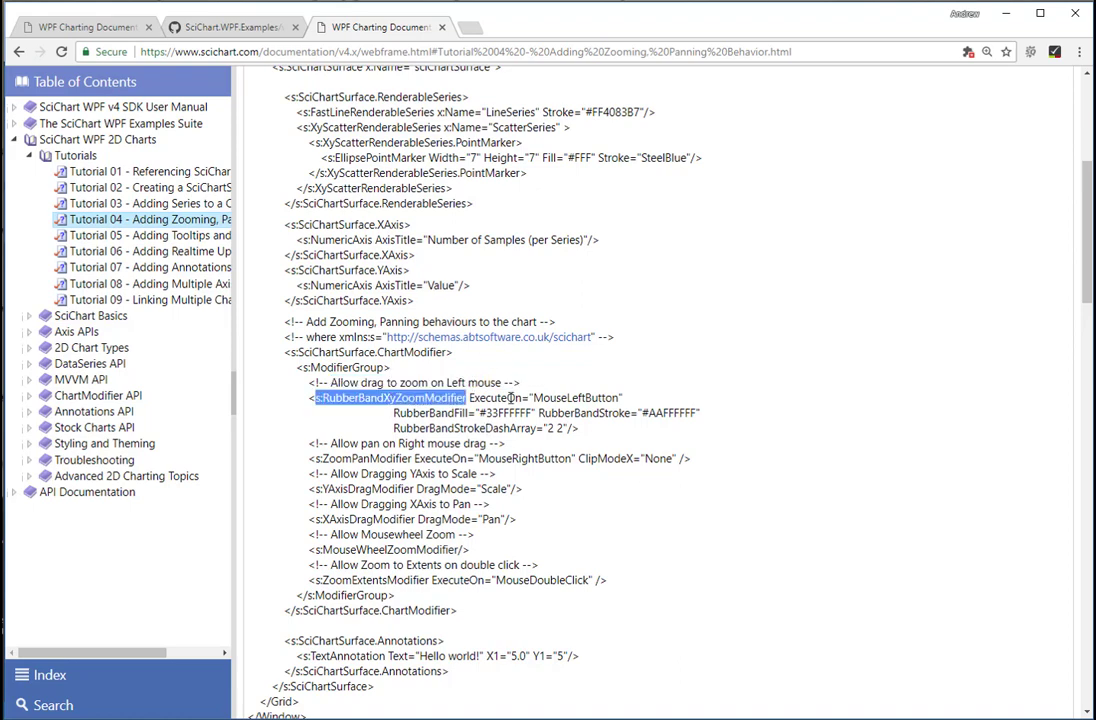
double_click(575, 398)
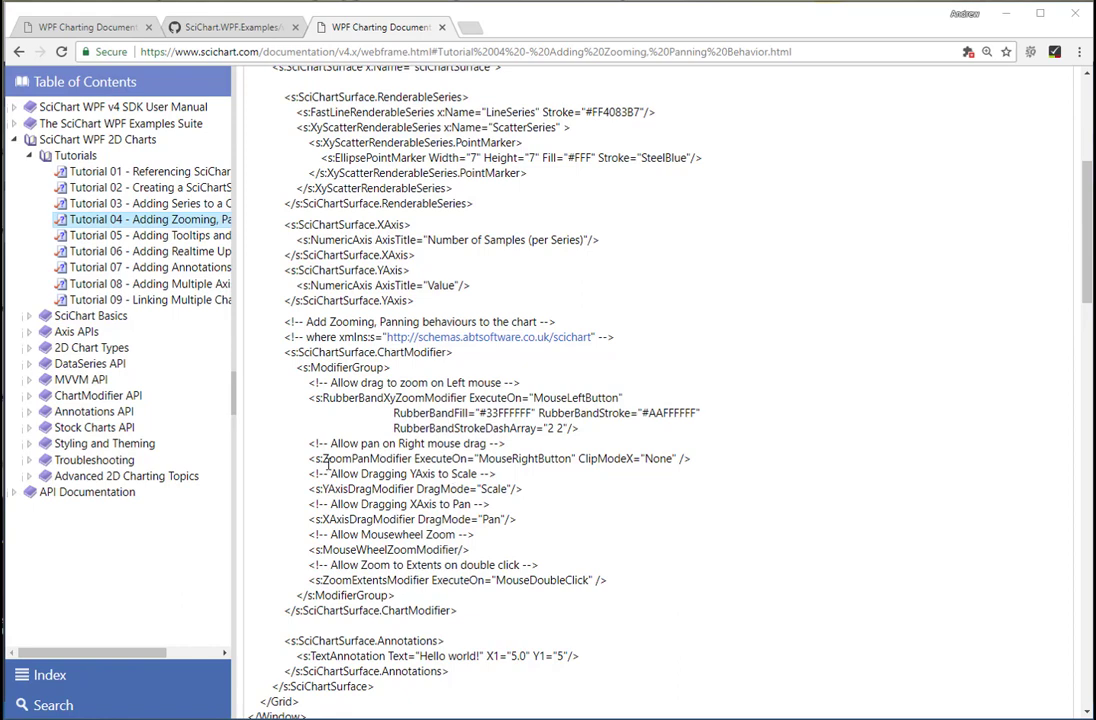
double_click(360, 458)
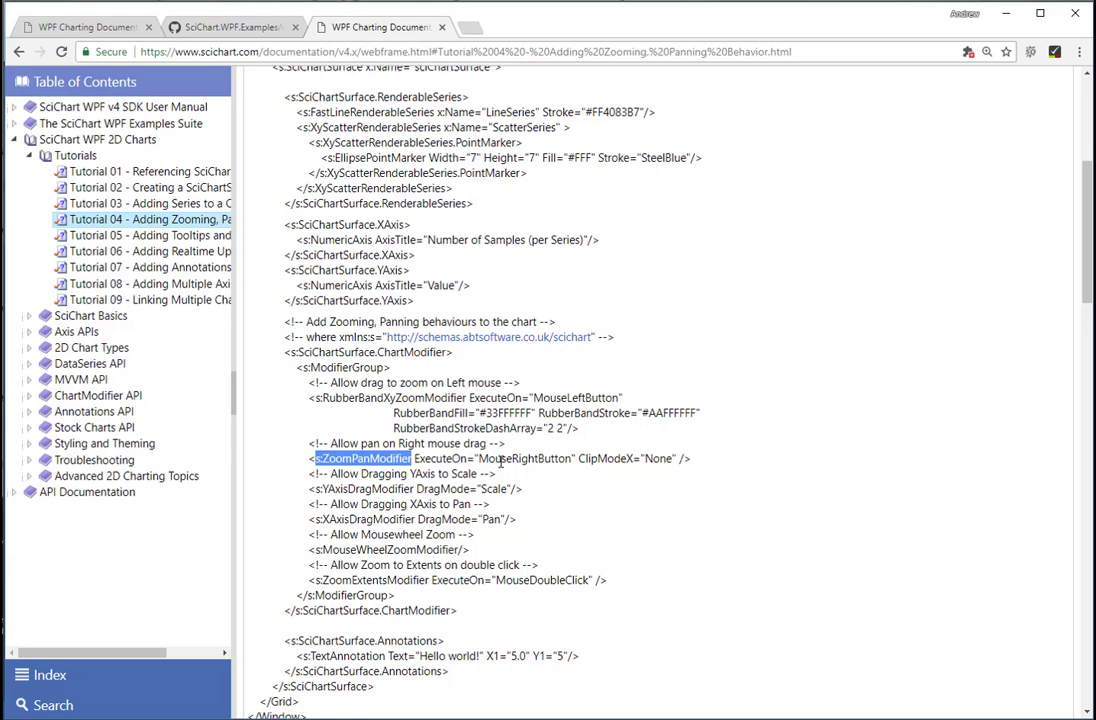
scroll("down", 3)
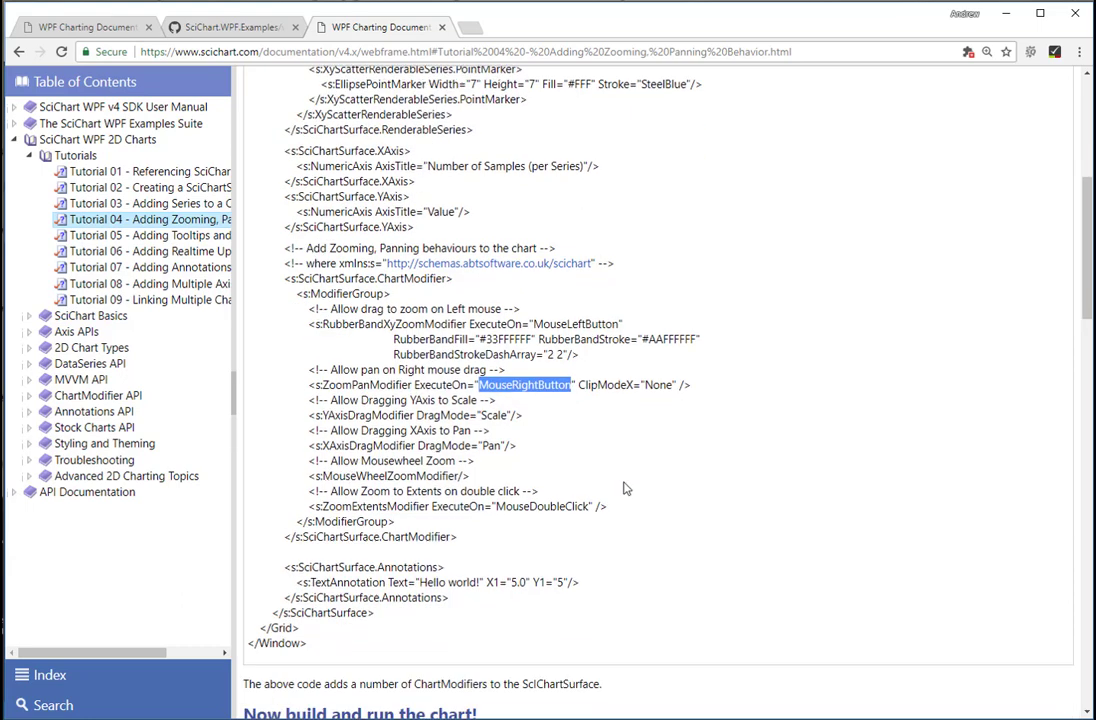
scroll("down", 3)
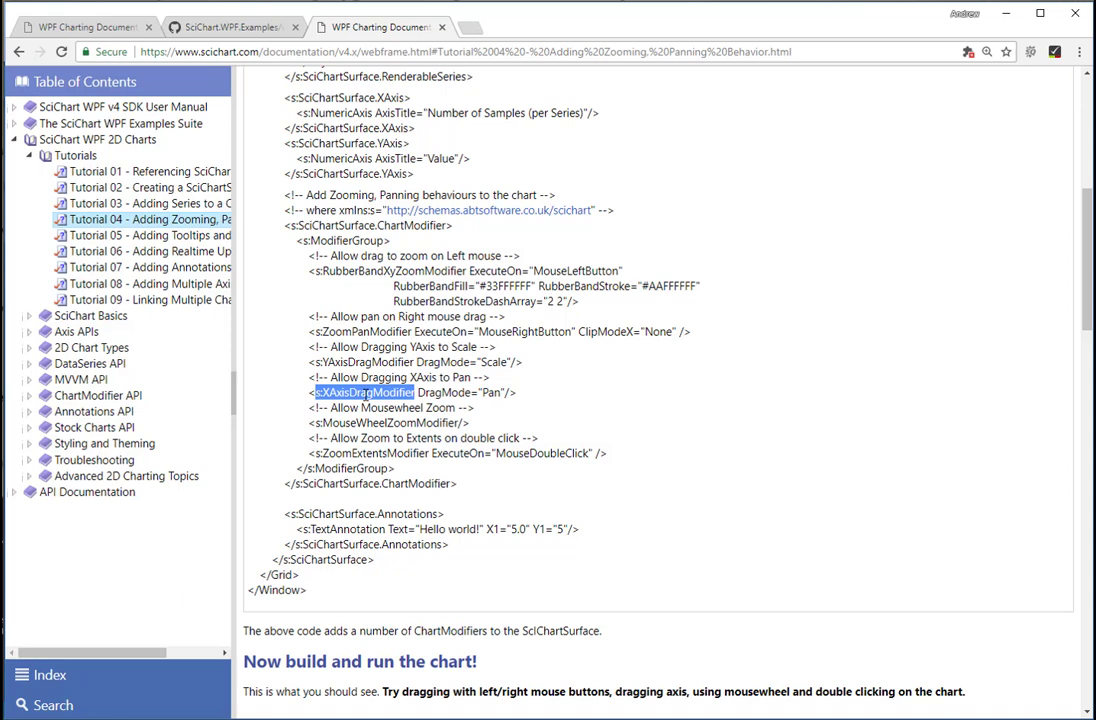
double_click(489, 392)
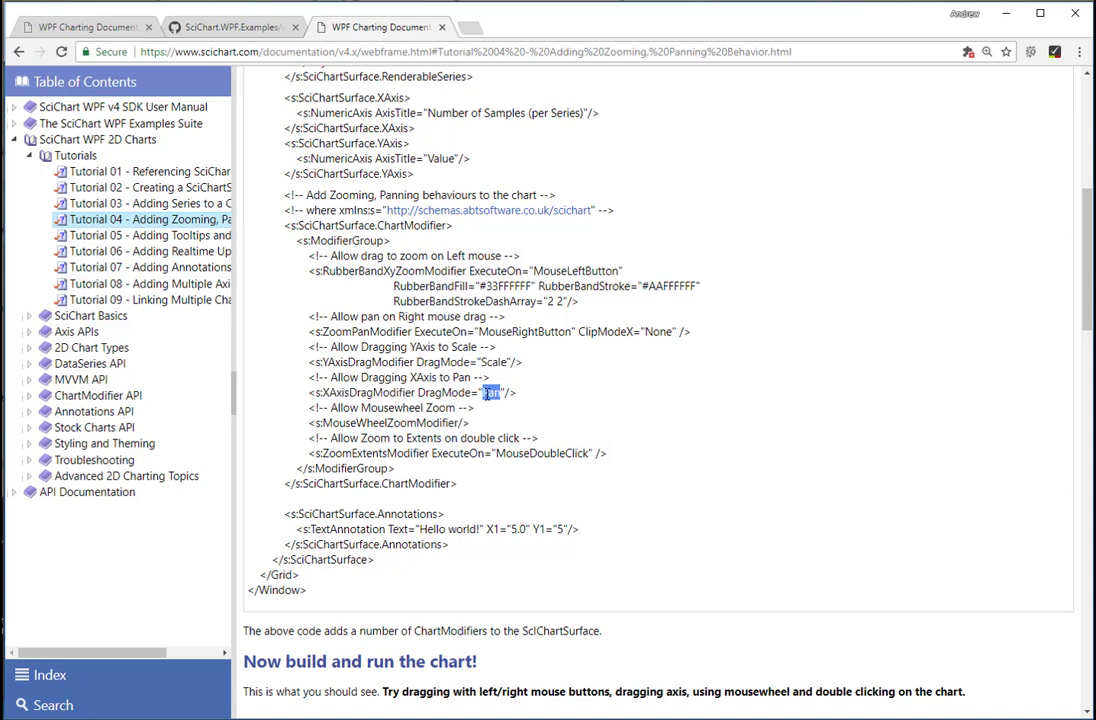
double_click(385, 423)
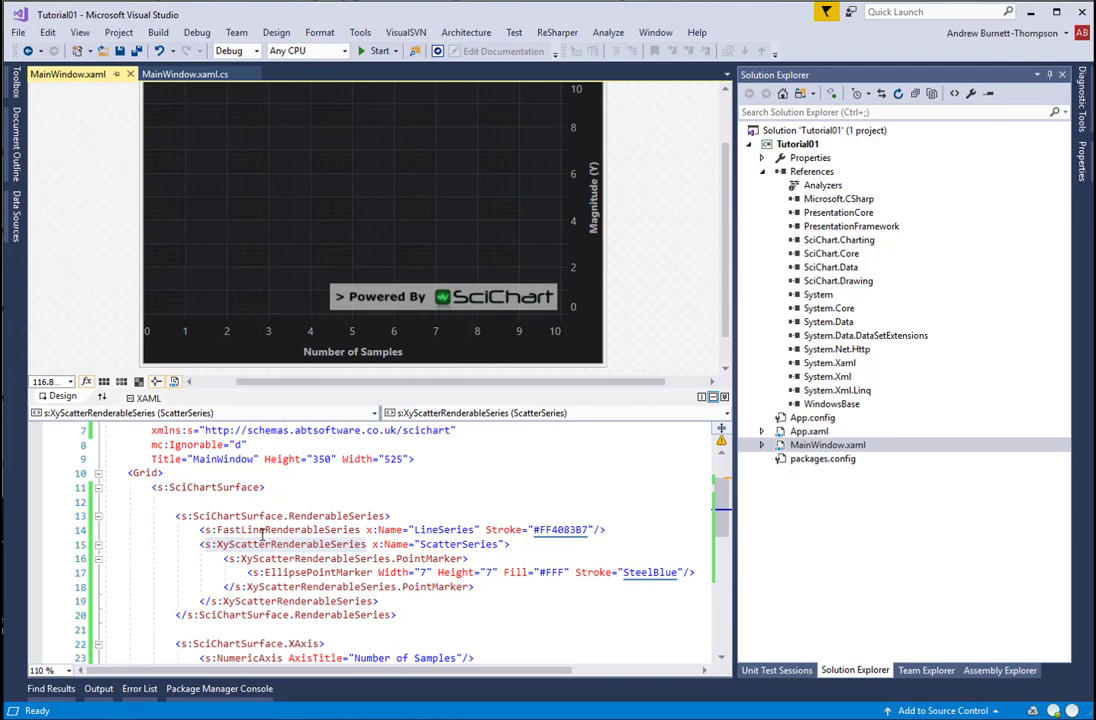
left_click(291, 544)
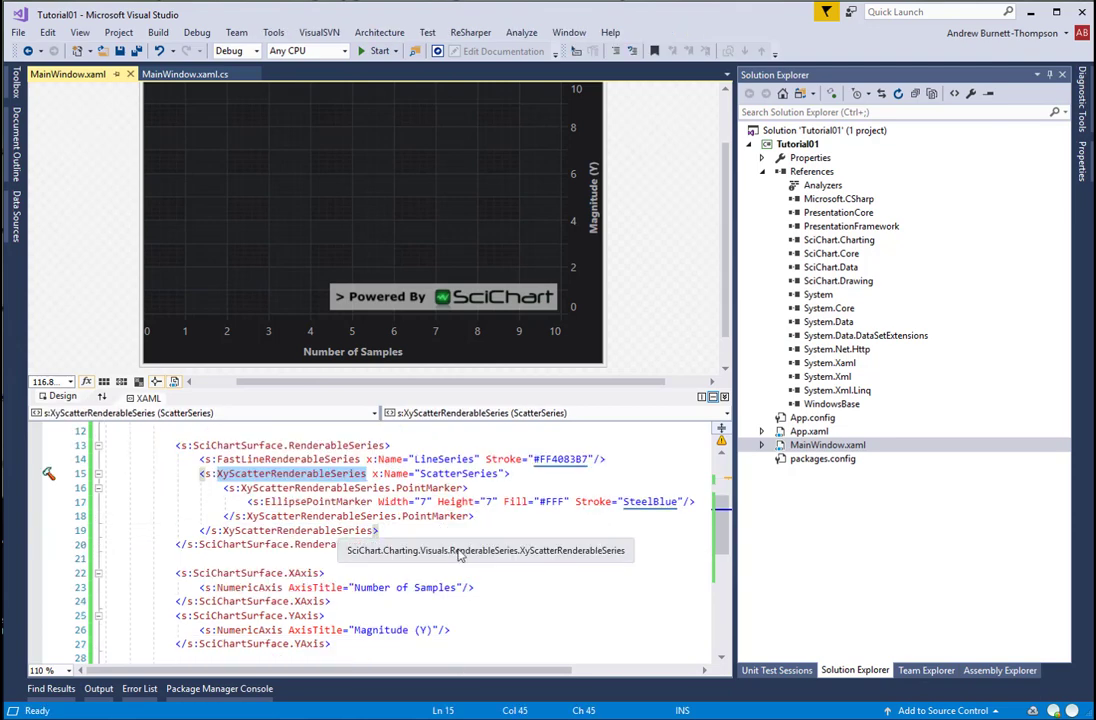
scroll("down", 3)
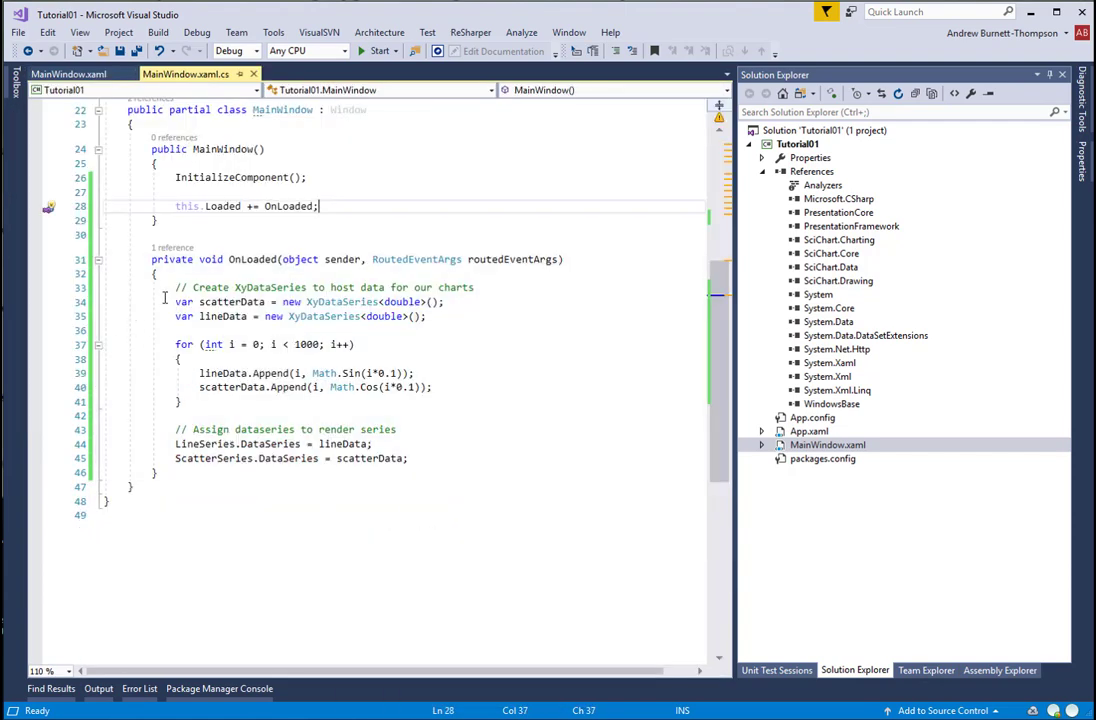
left_click(405, 458)
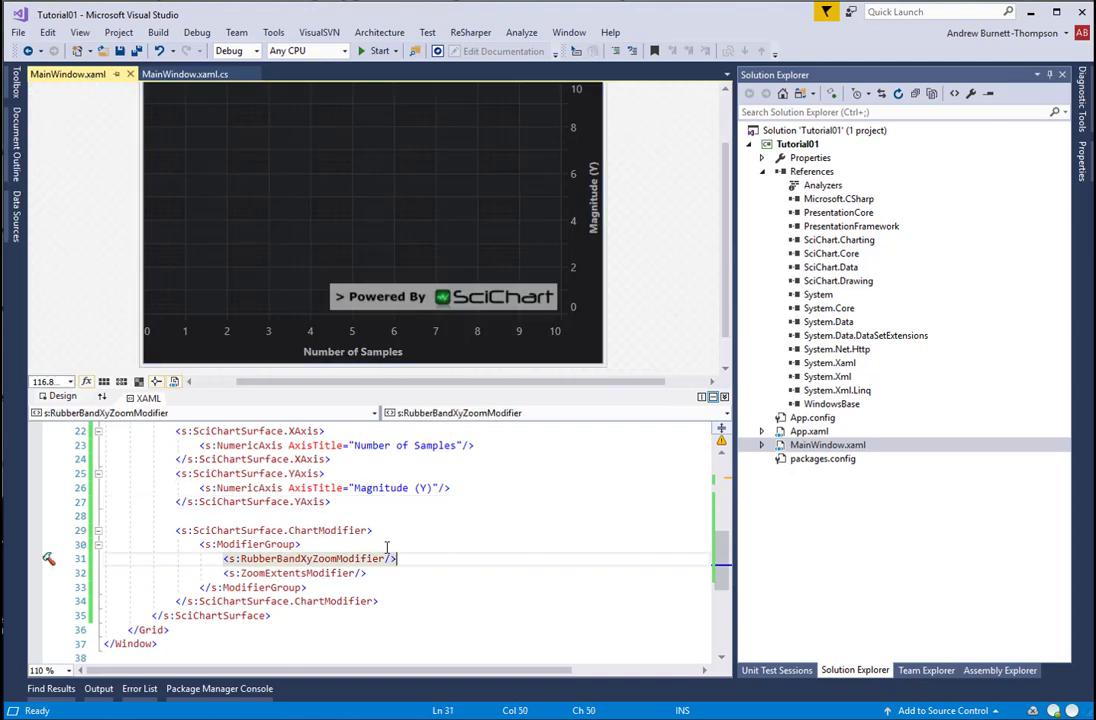
- Set ExecuteOn triggers and add ZoomPan, YAxisDrag, XAxisDrag and MouseWheelZoom modifiers to ModifierGroup
left_click(368, 572)
type("<s:XAxisDragModifier DragMode=\"Pan\"/>")
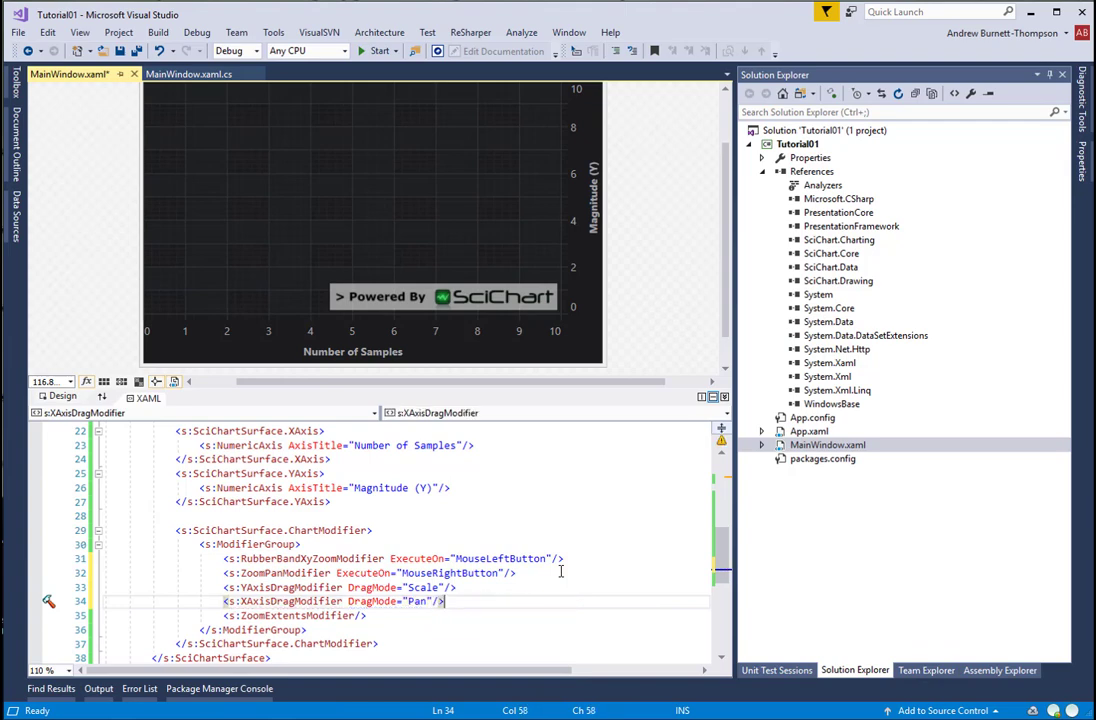
type("<s:MouseWh")
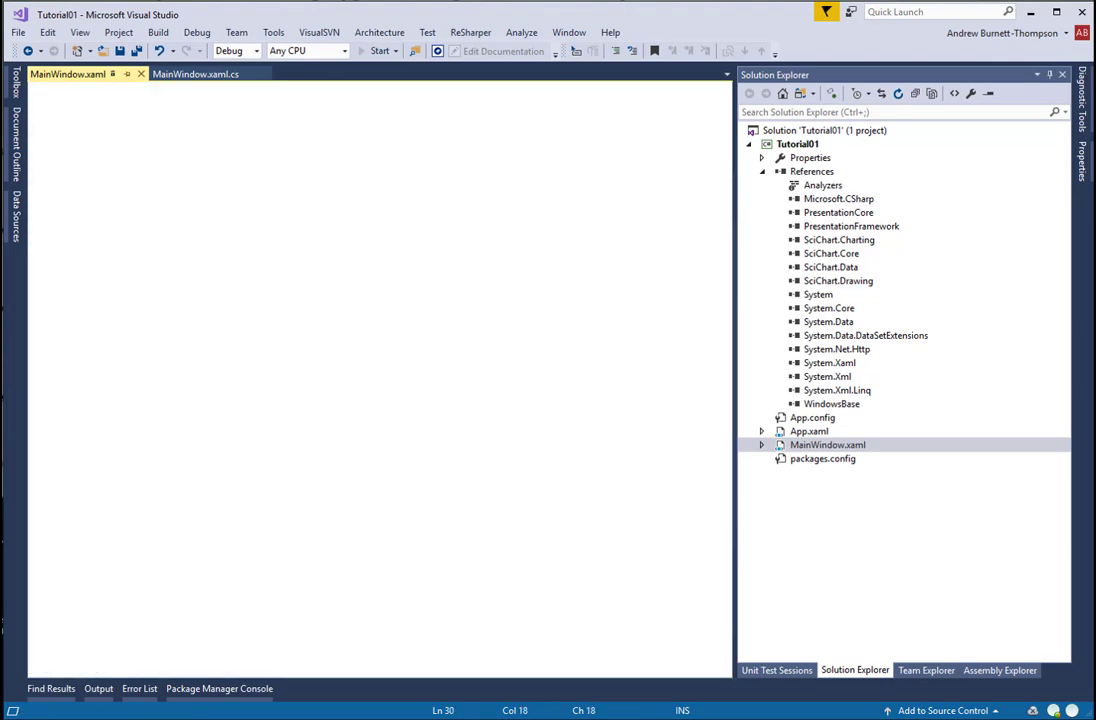
left_click(378, 51)
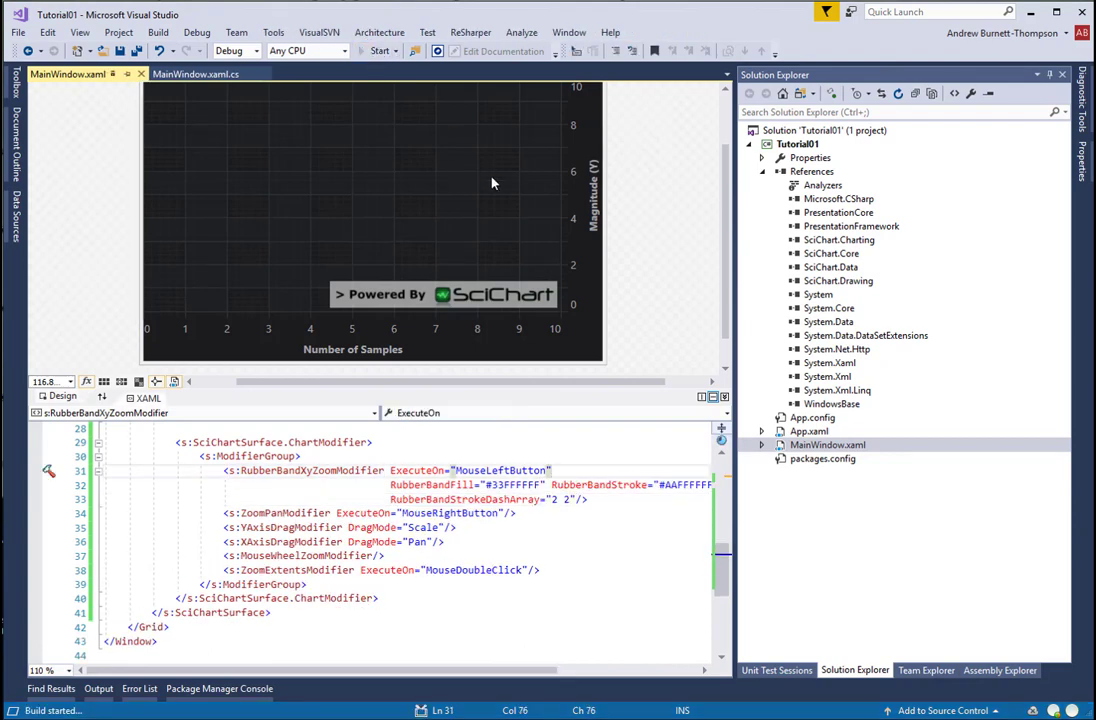
- Build and run the Tutorial01 app with Start (F5)
left_click(378, 51)
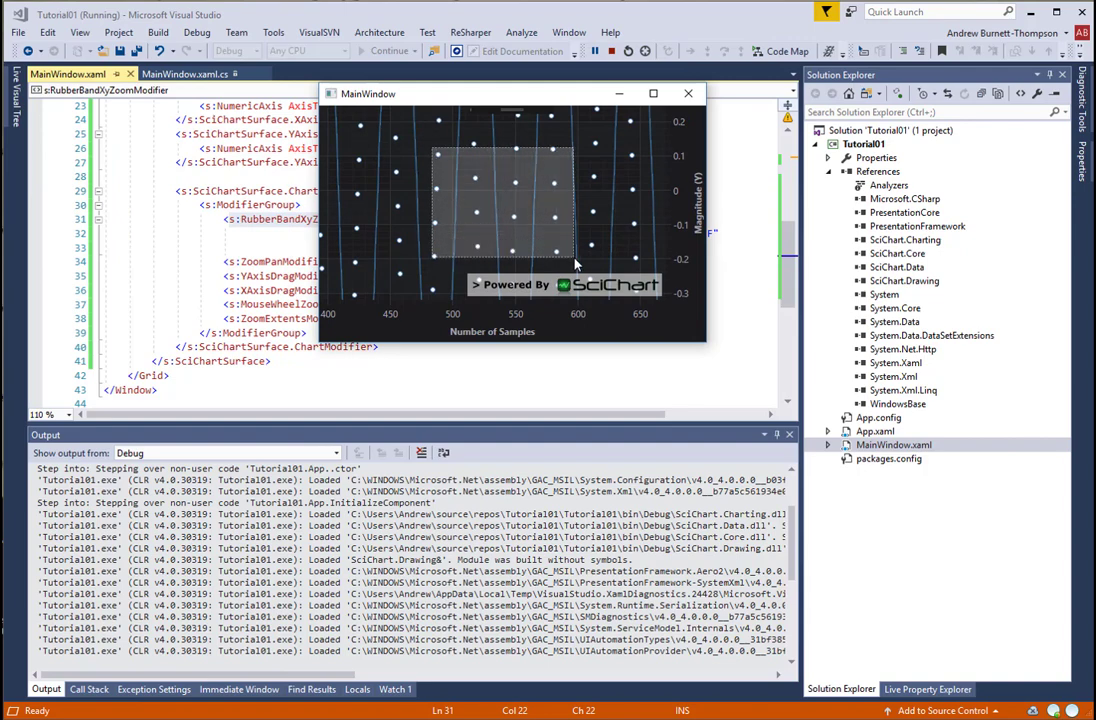
- Rubber-band zoom into the scatter points, then go to the ChartModifier API documentation page
left_click_drag(430, 147, 575, 263)
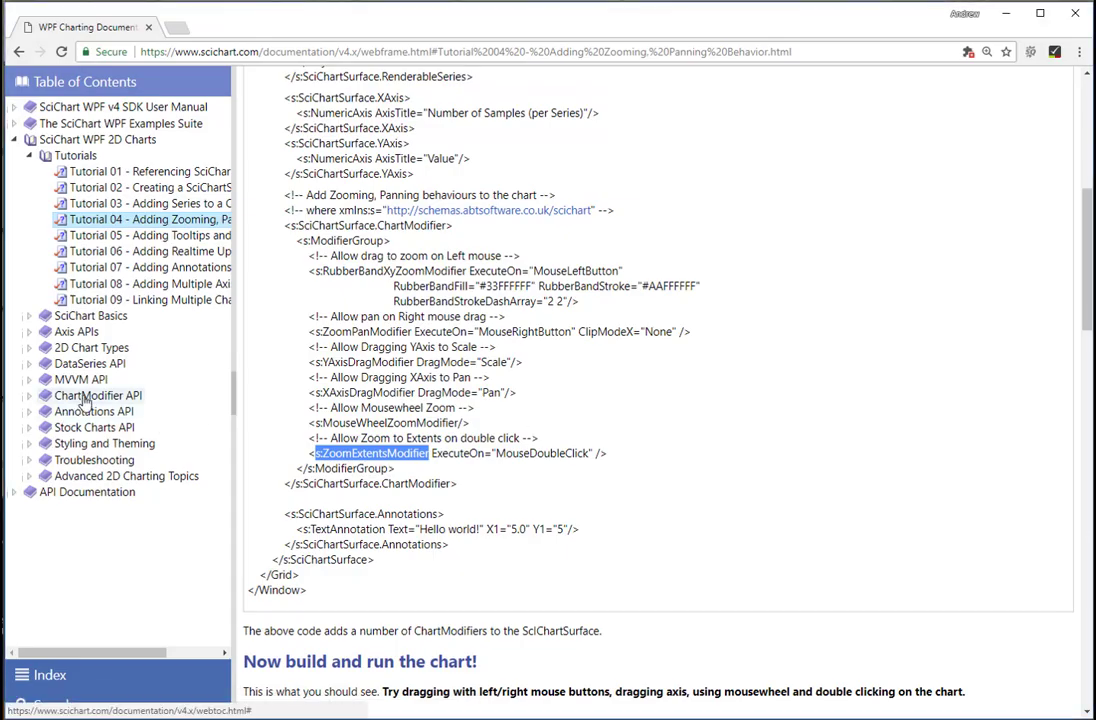
left_click(98, 395)
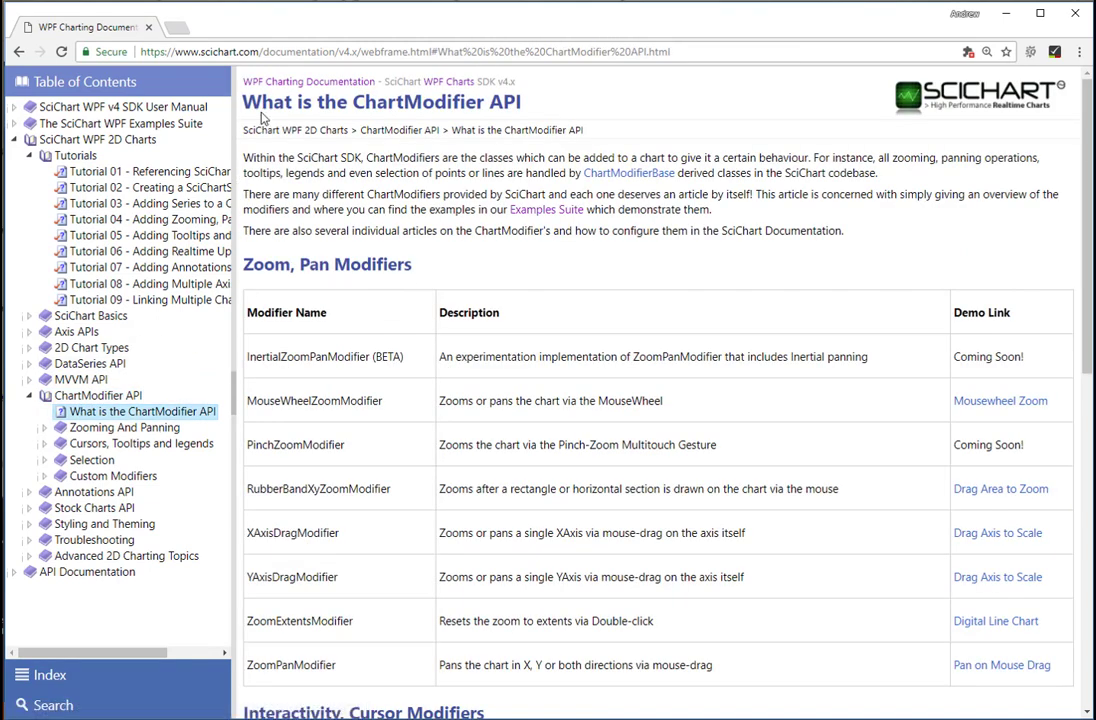
- Read through the ChartModifier API overview tables, highlighting ZoomPanModifier
scroll("down", 3)
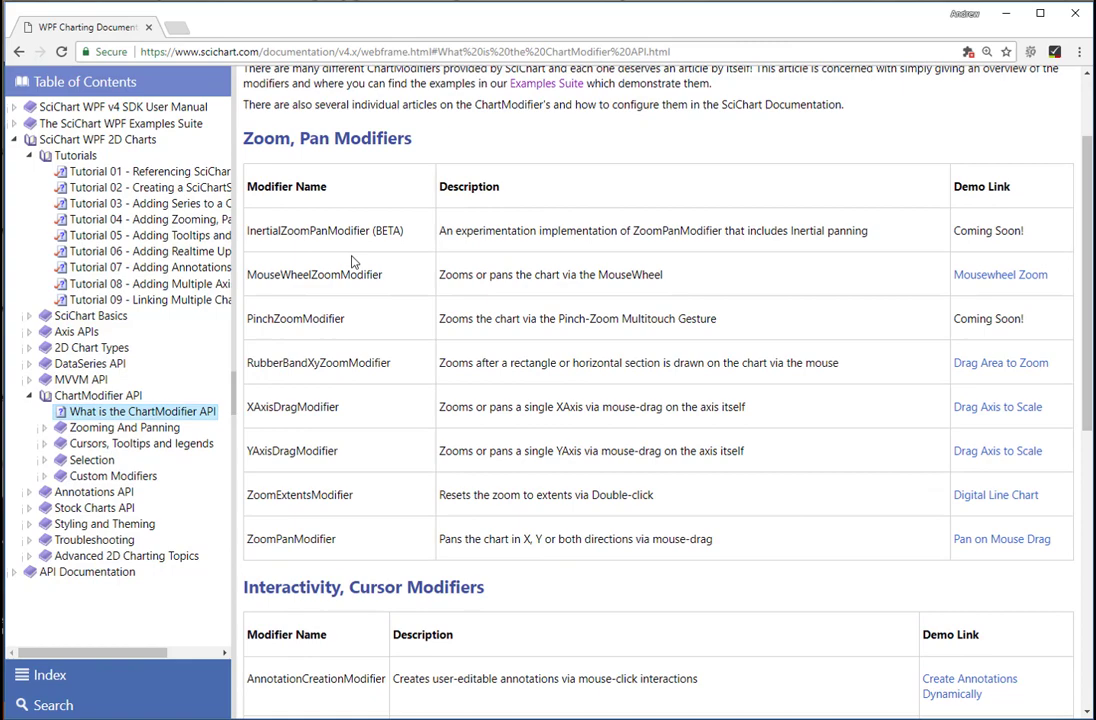
mouse_move(415, 528)
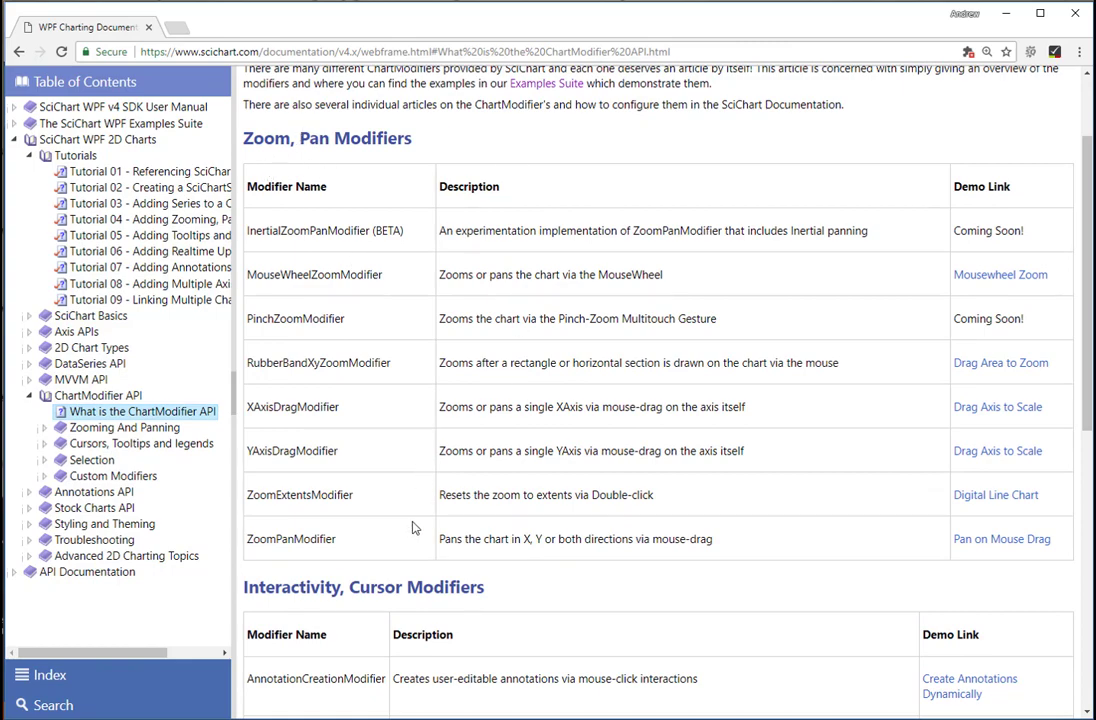
scroll("down", 3)
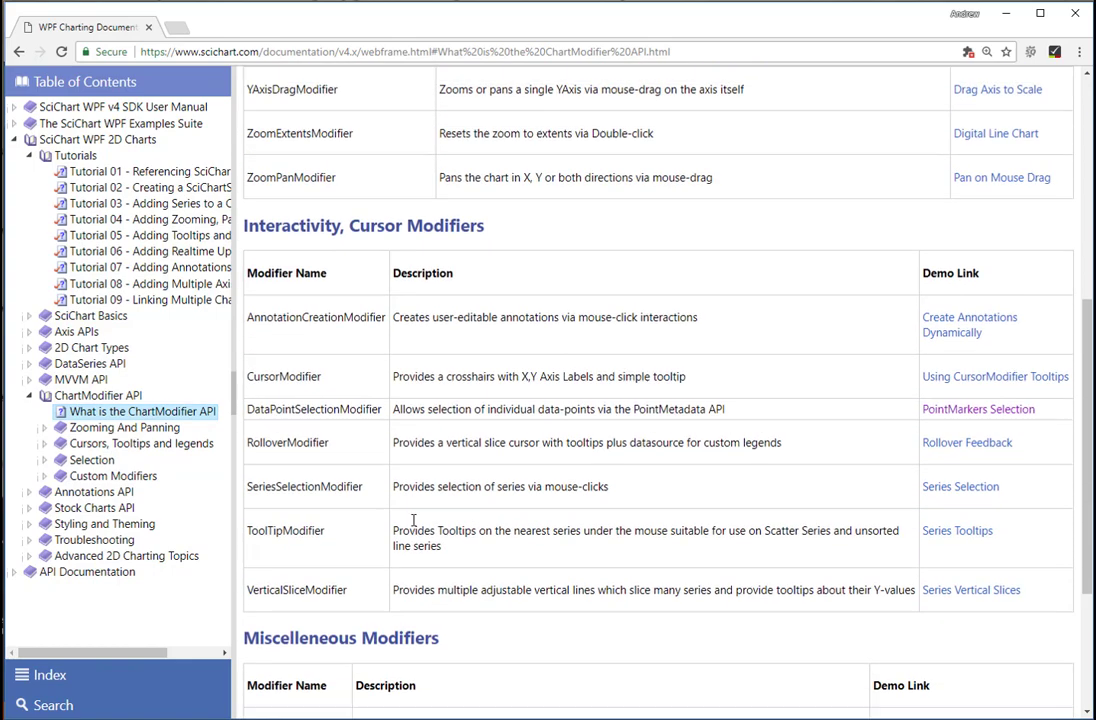
scroll("up", 3)
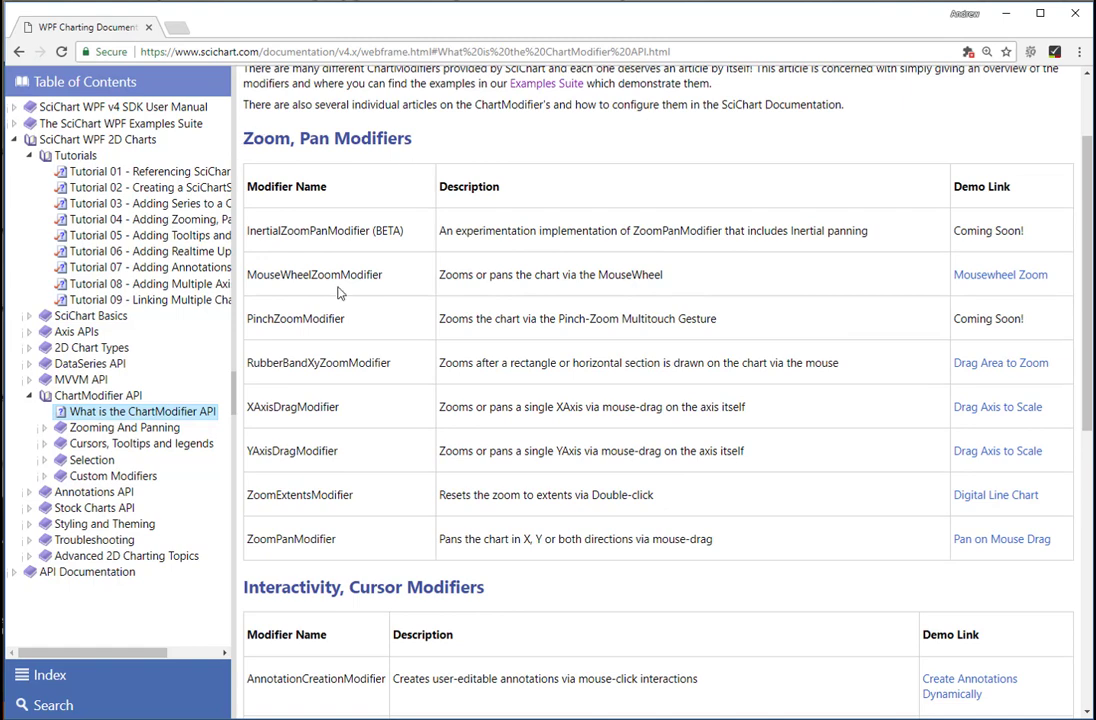
scroll("down", 3)
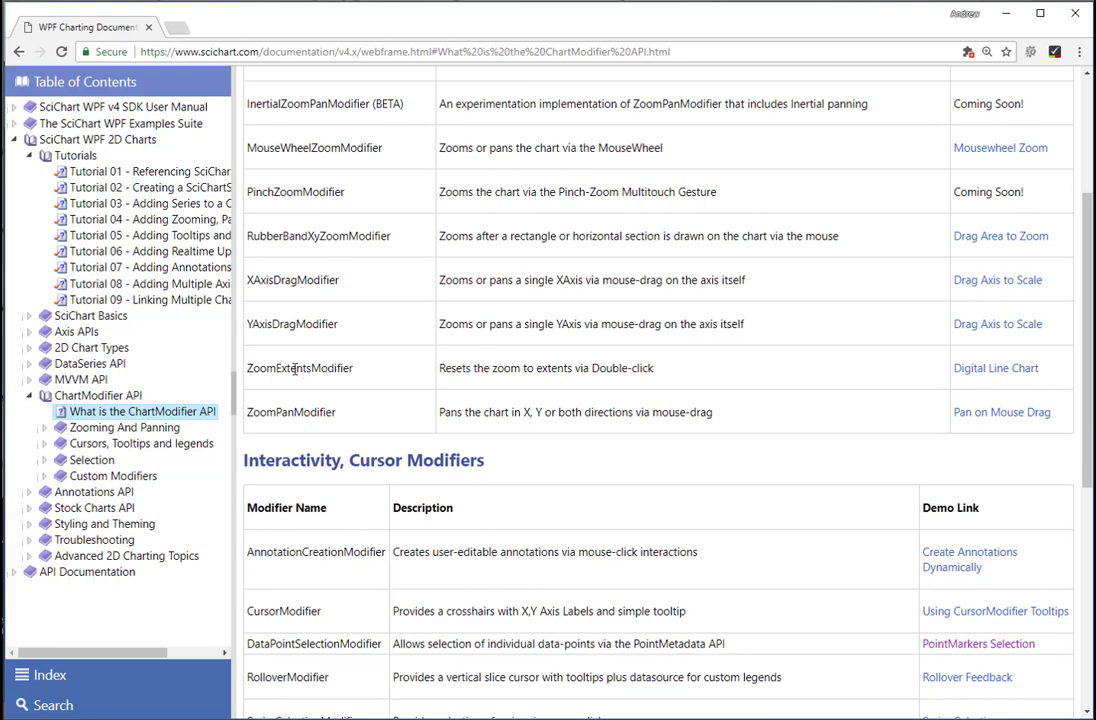
double_click(290, 412)
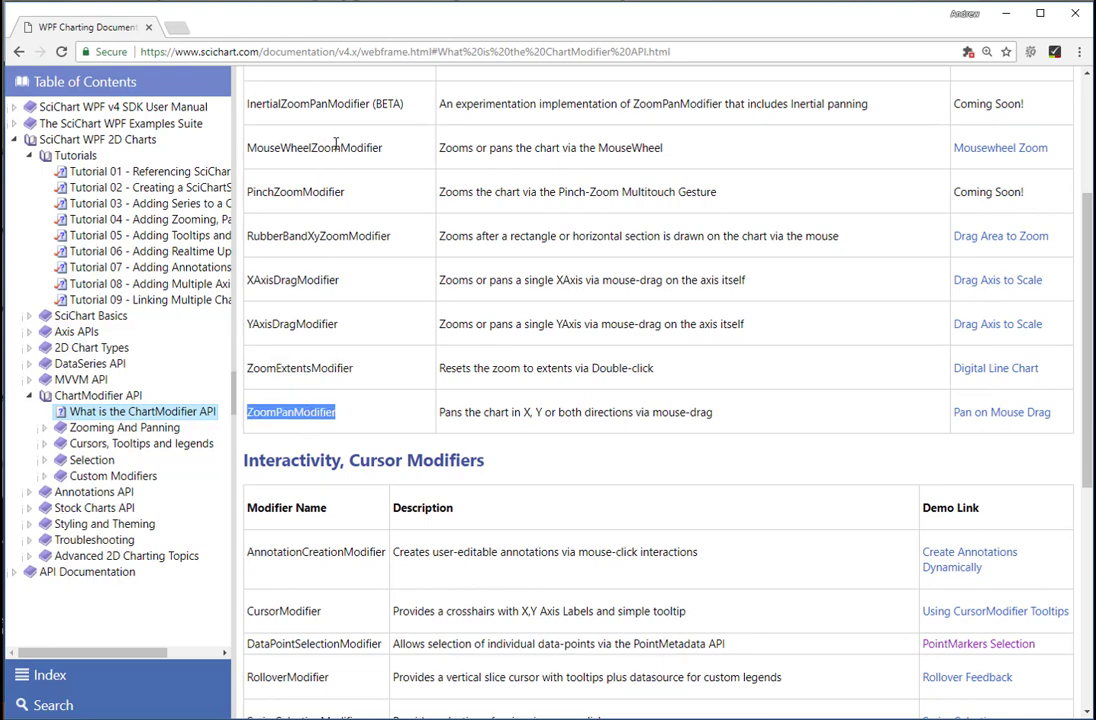
scroll("down", 3)
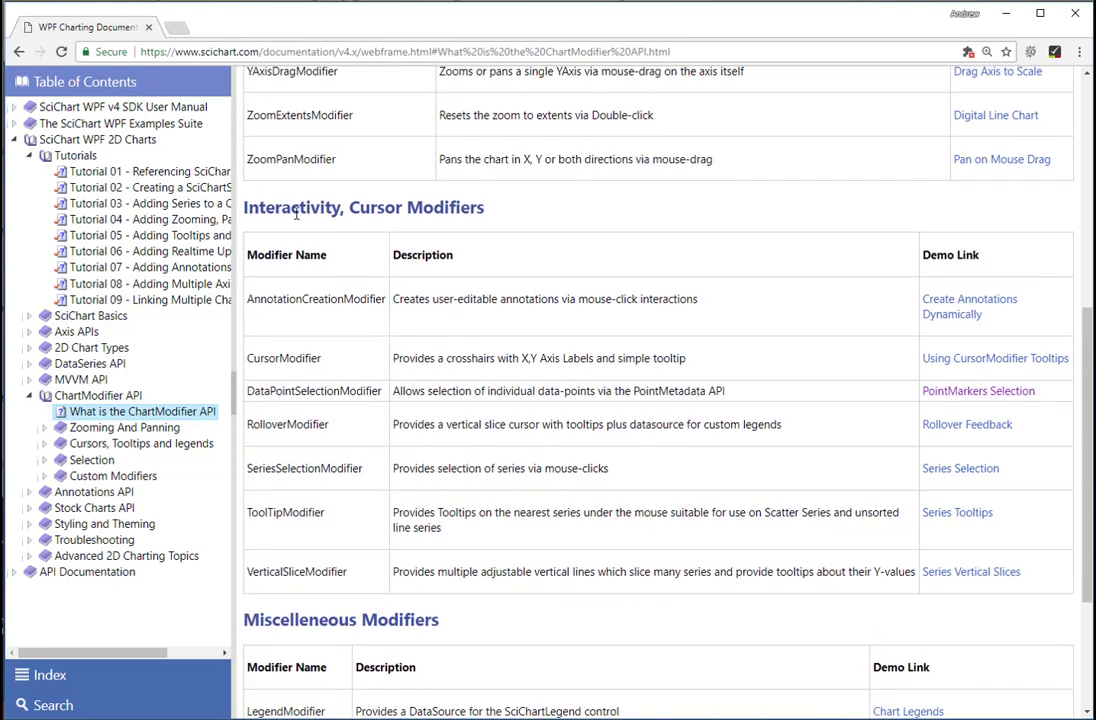
scroll("down", 3)
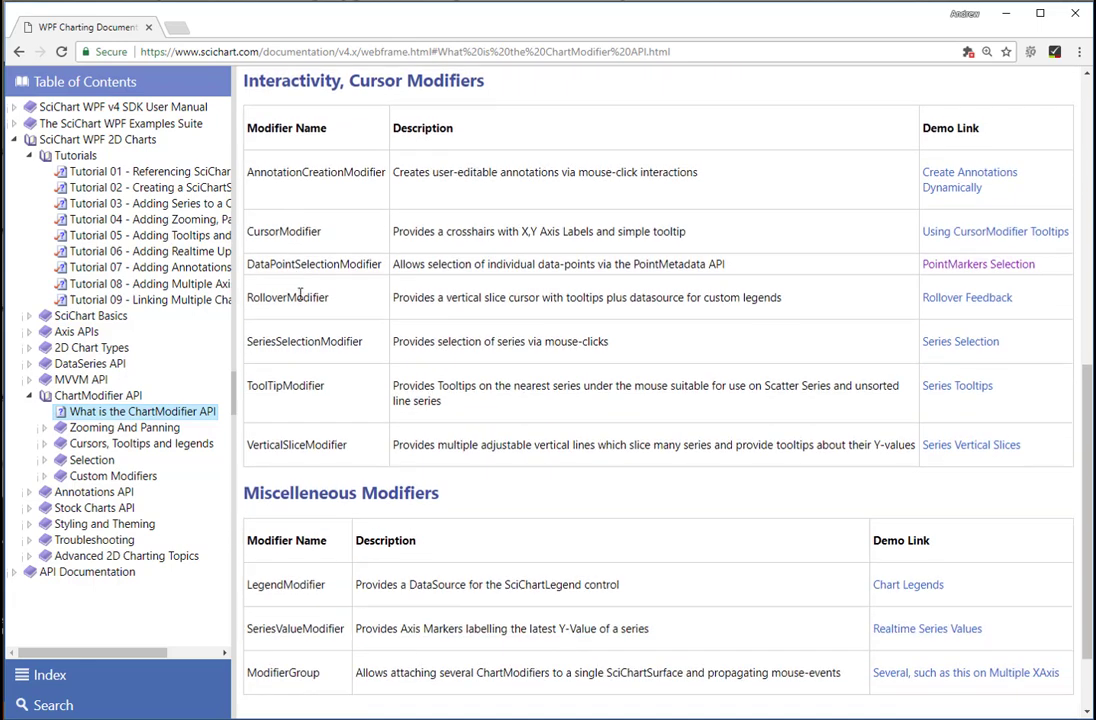
mouse_move(290, 393)
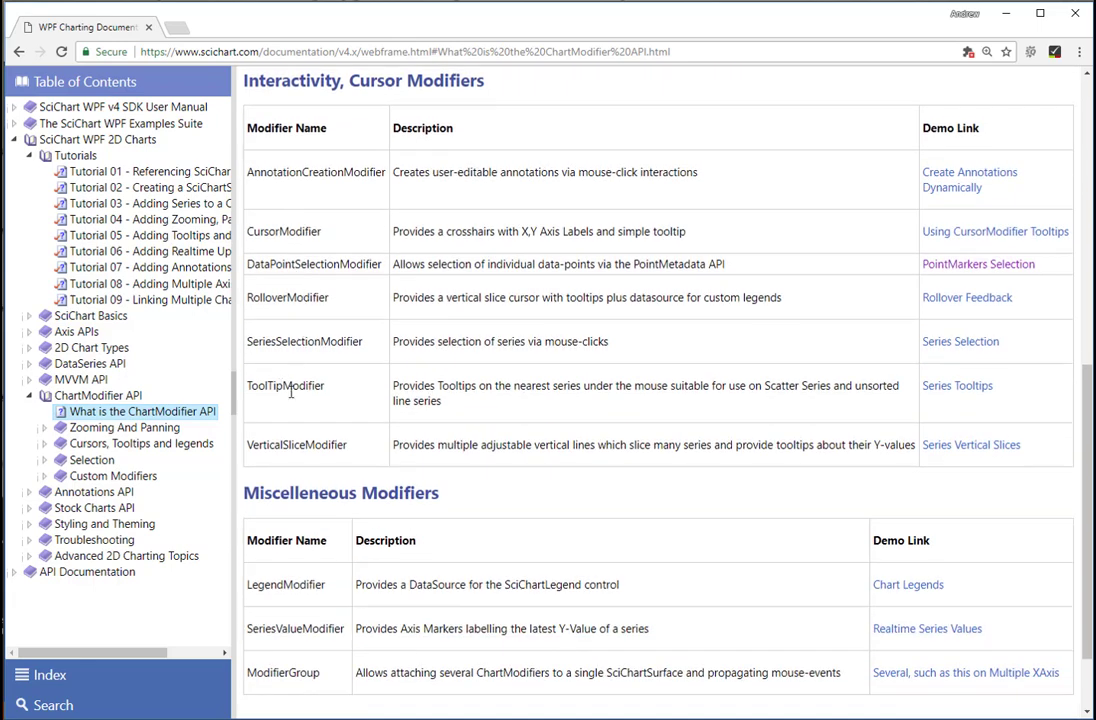
scroll("down", 3)
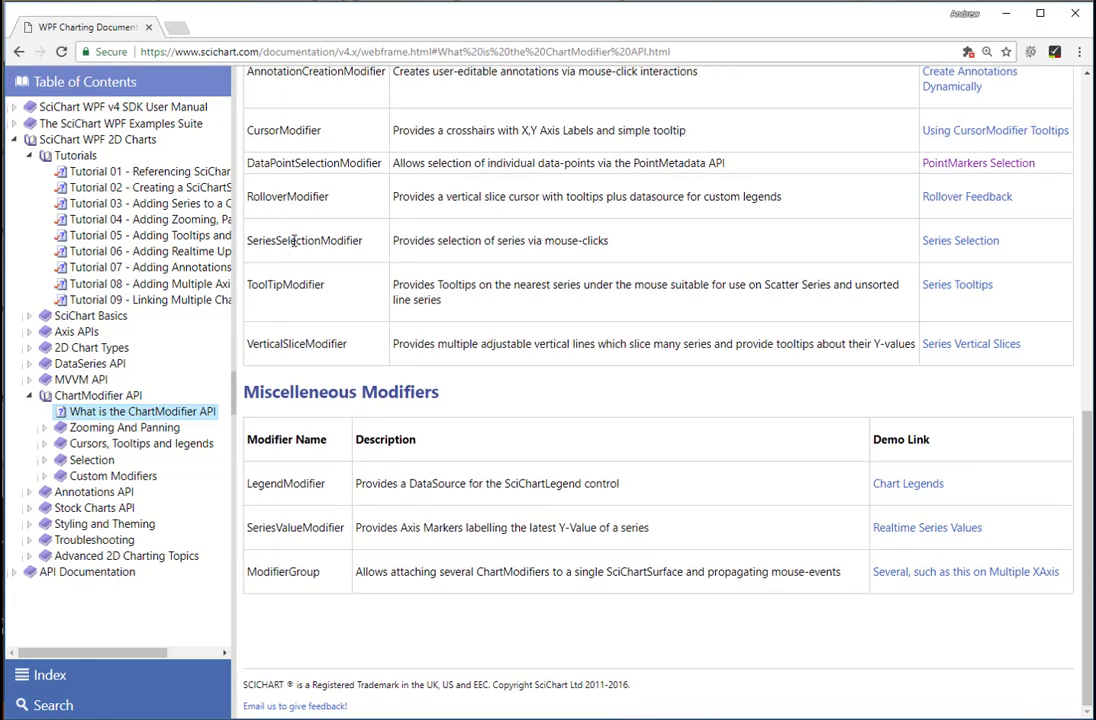
mouse_move(296, 467)
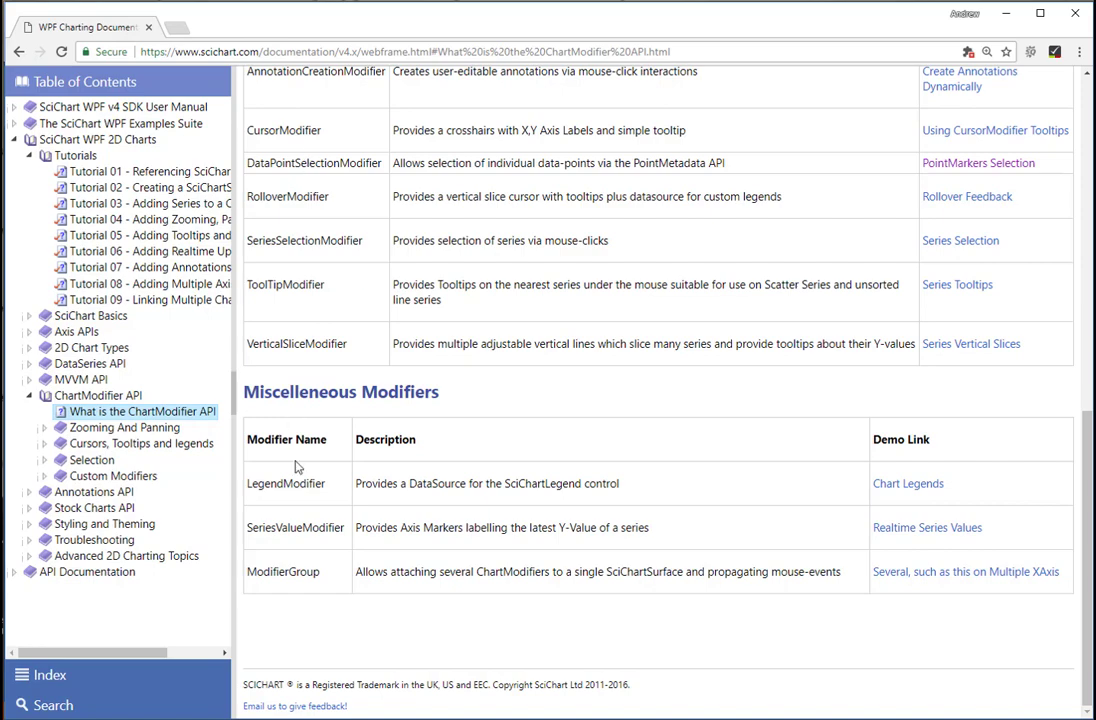
scroll("up", 3)
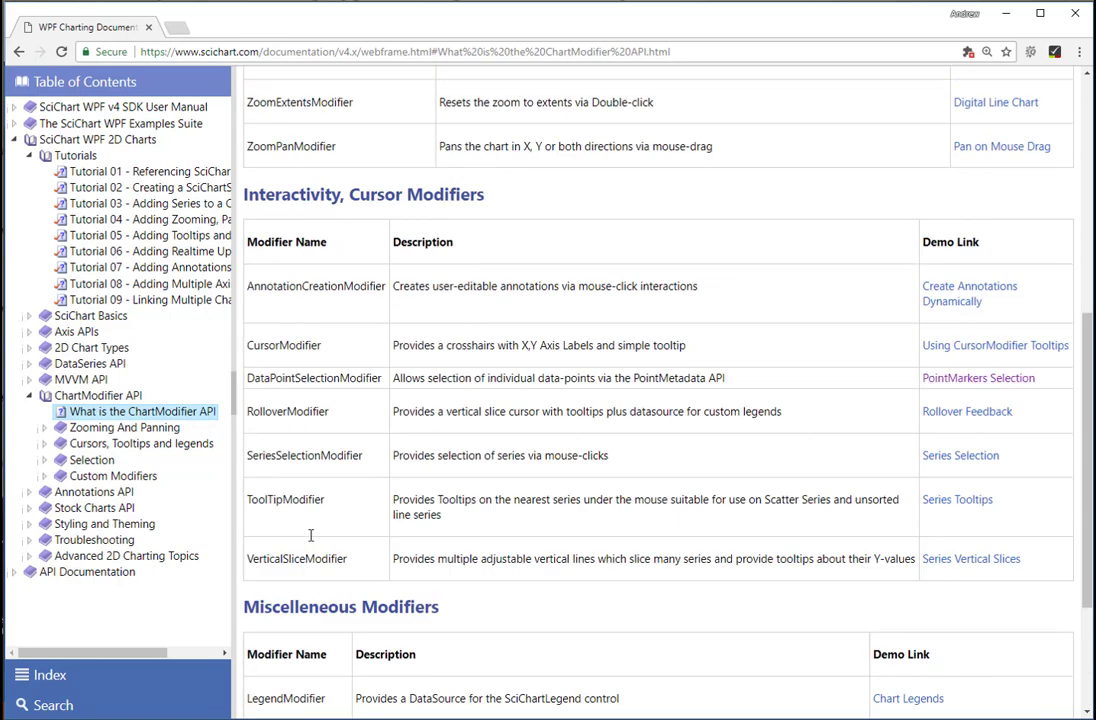
scroll("up", 3)
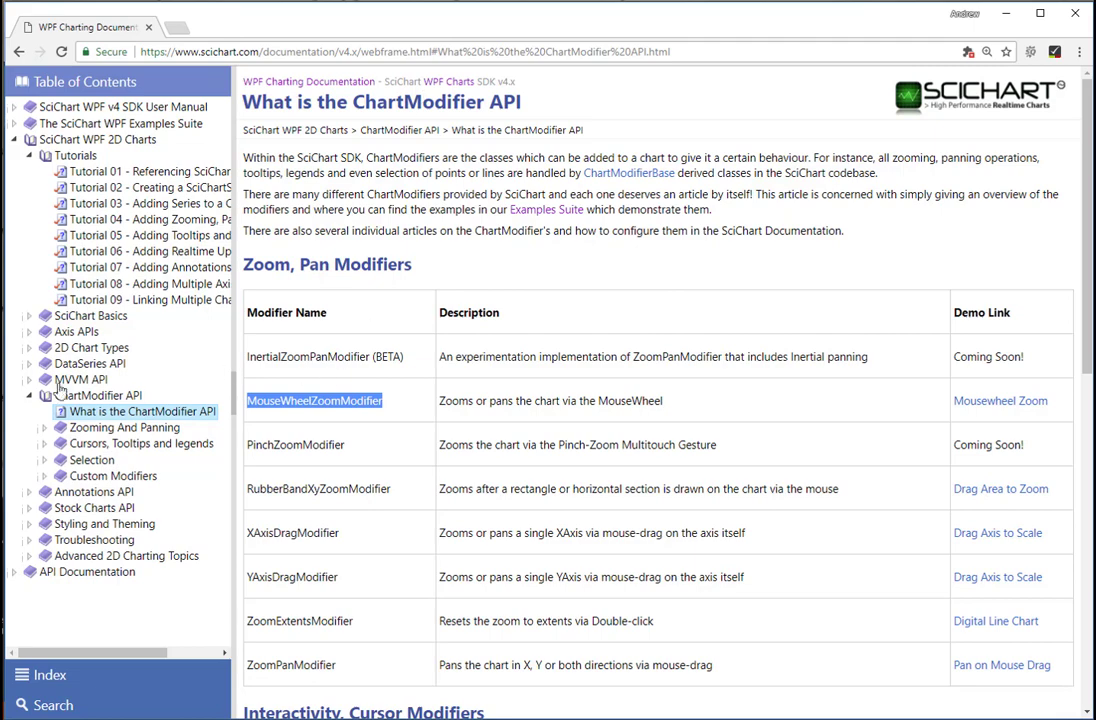
- Expand Zooming And Panning and view RubberBandXyZoomModifier, ZoomPanModifier and ZoomExtentsModifier pages
left_click(124, 427)
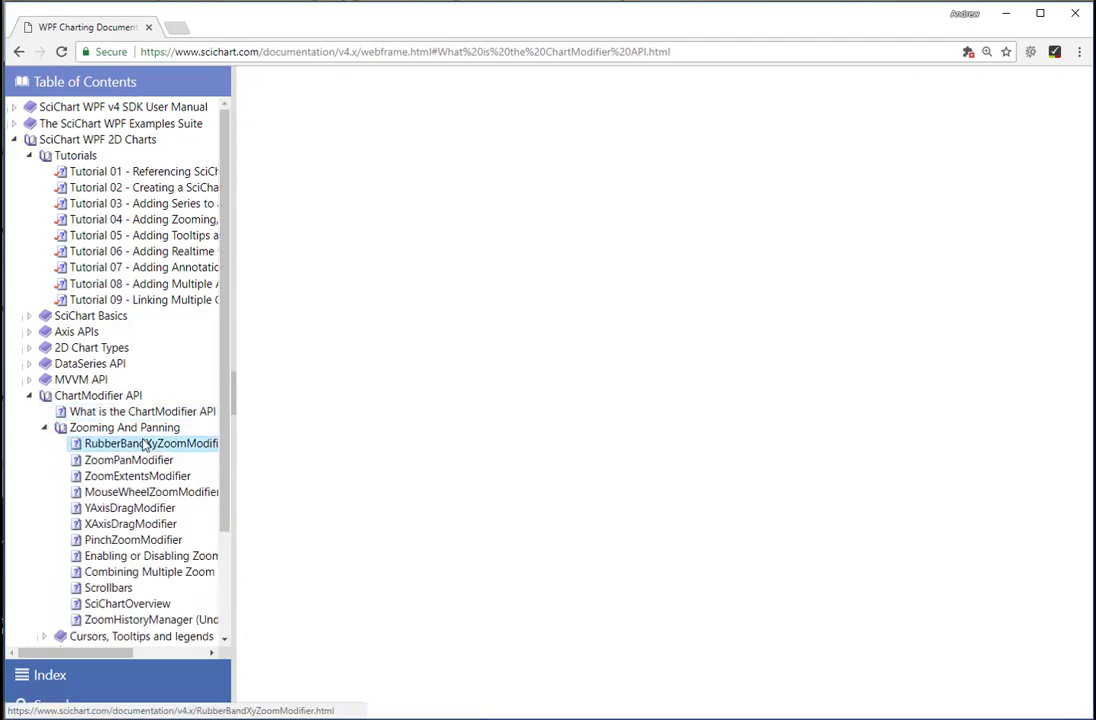
left_click(150, 443)
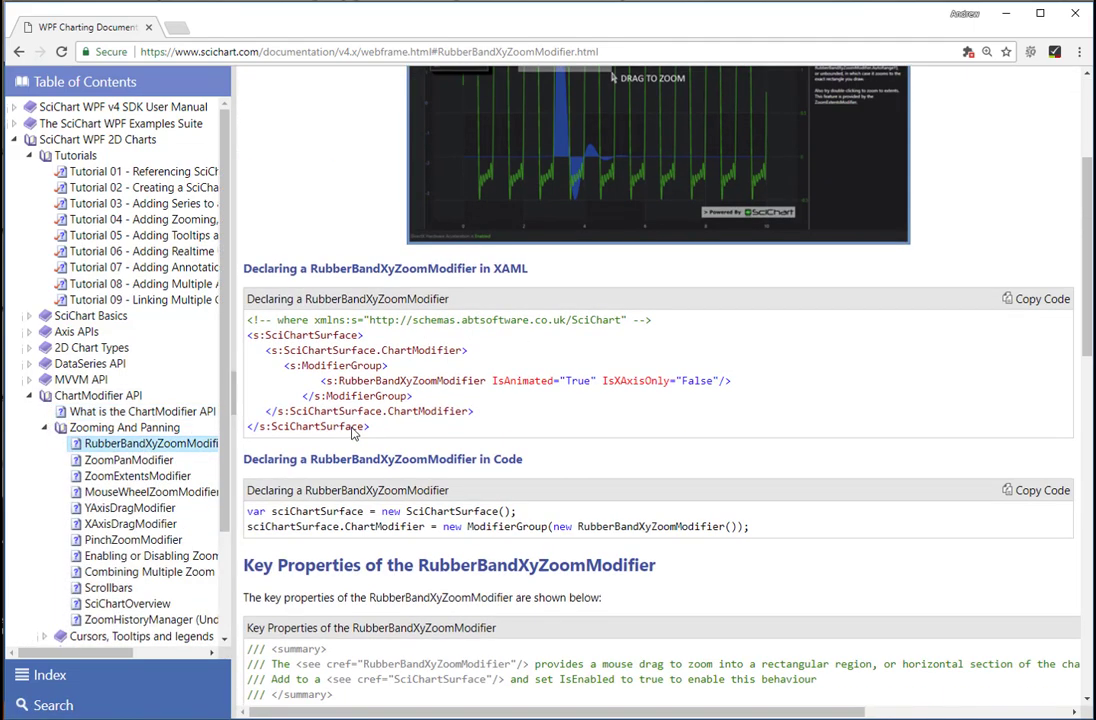
scroll("down", 3)
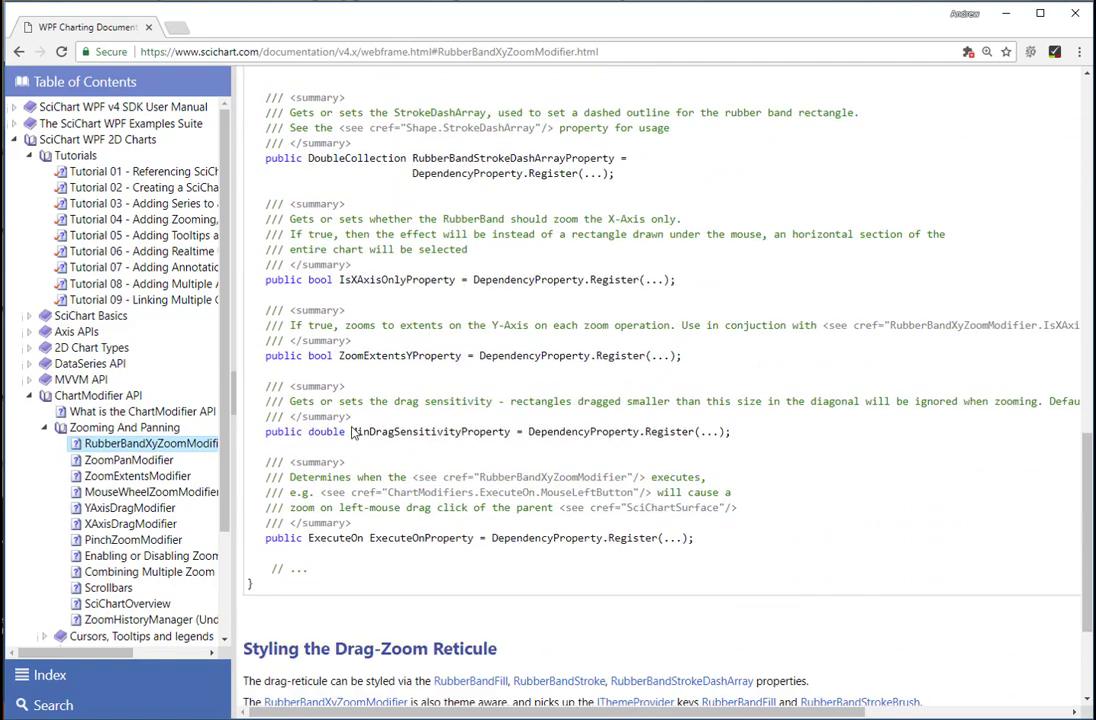
left_click(129, 459)
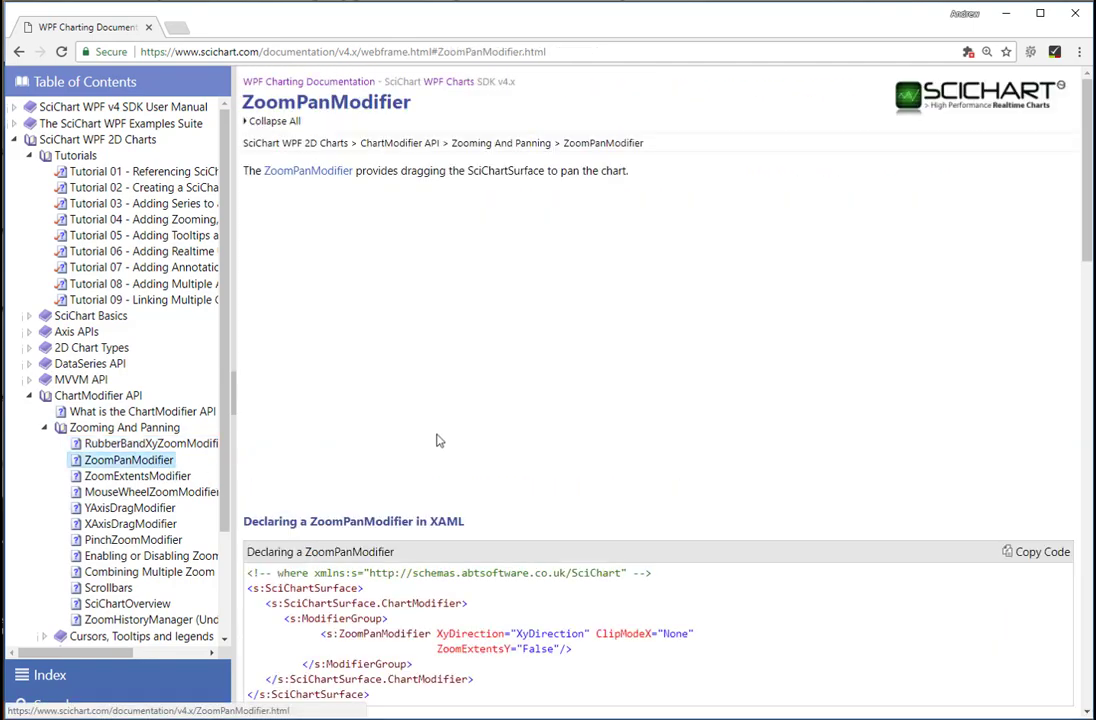
scroll("down", 3)
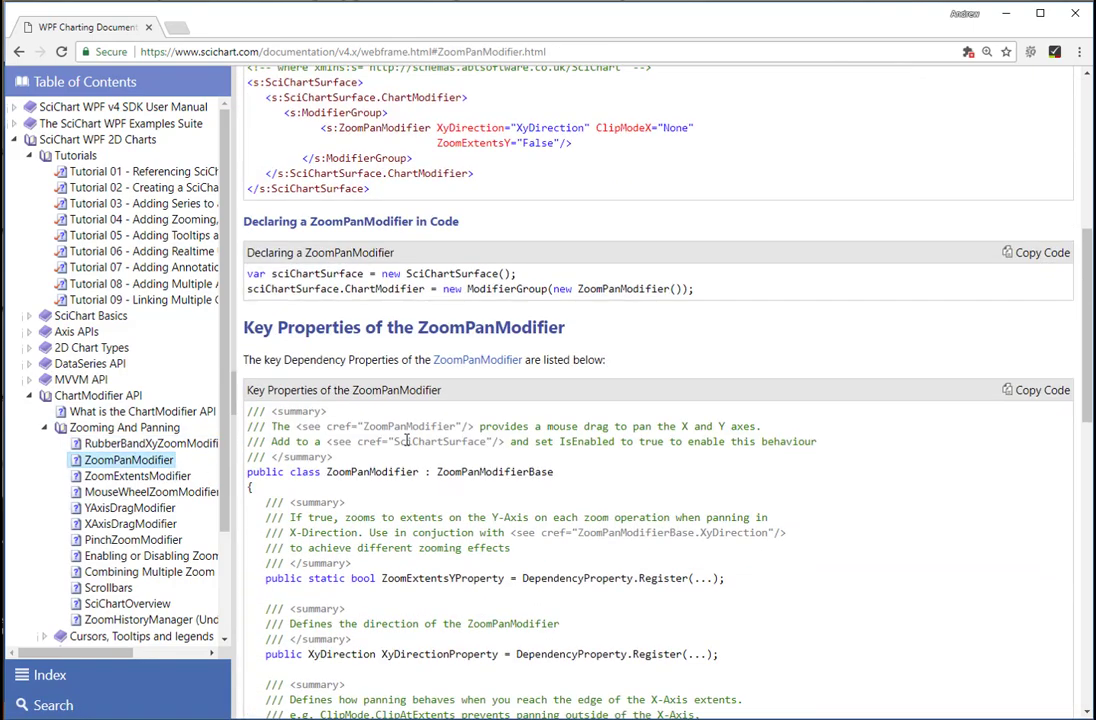
left_click(138, 475)
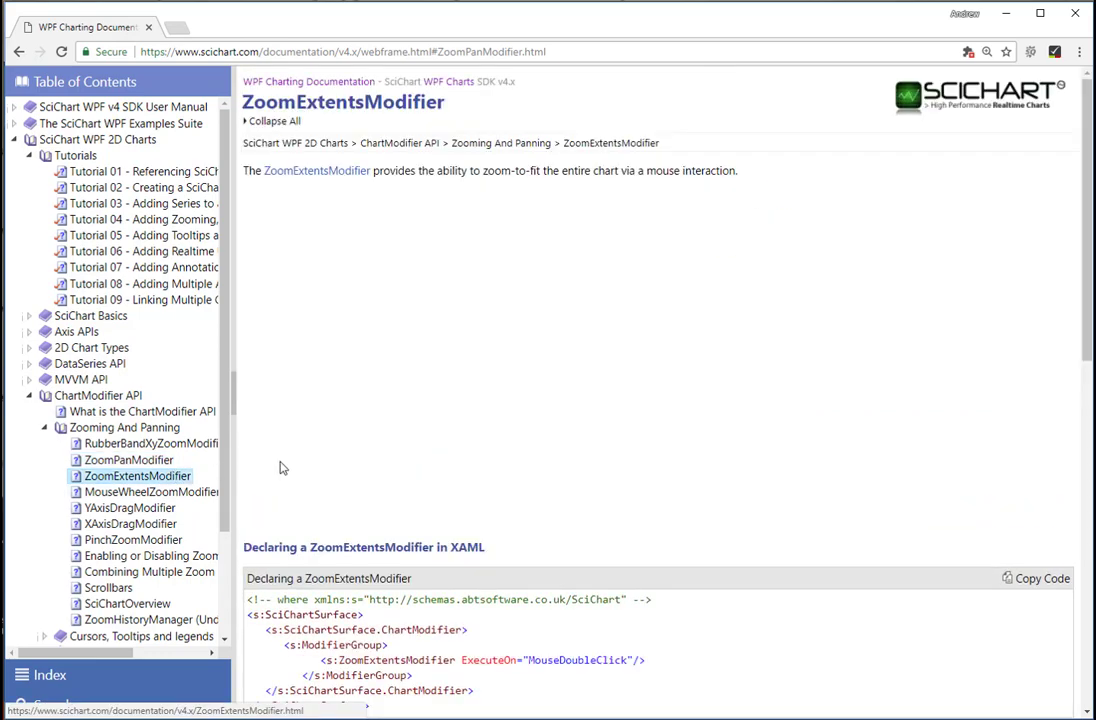
scroll("down", 3)
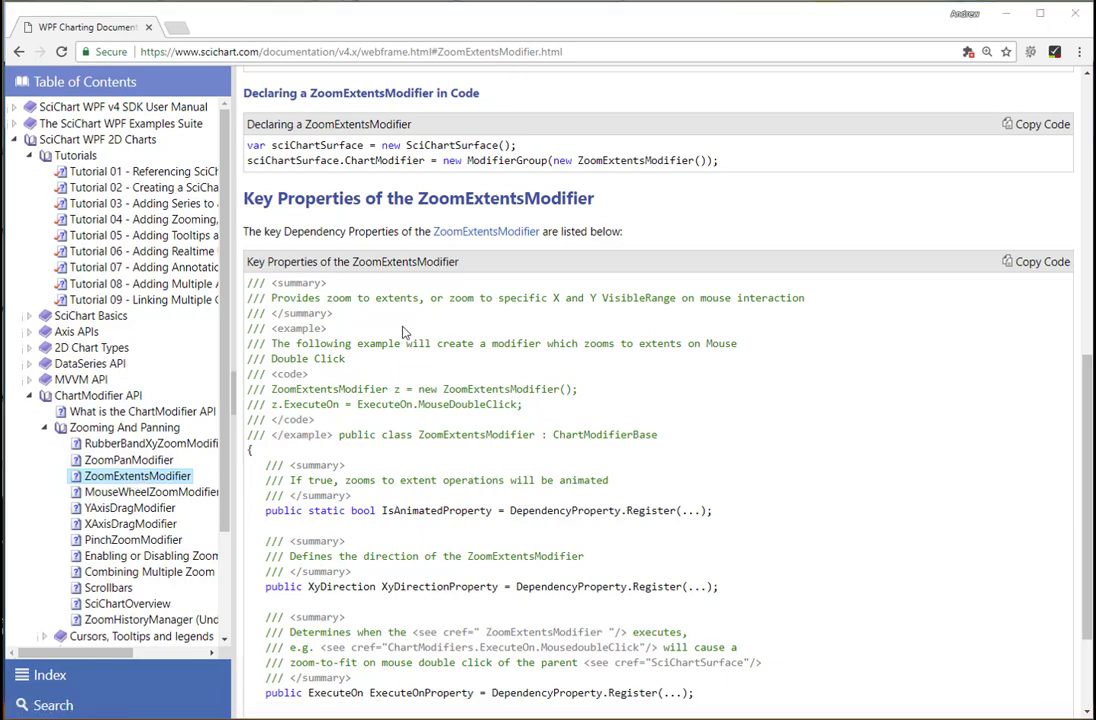
- Return to Tutorial 04 and scroll to the Adding a Scrollbar XAML example
left_click(144, 219)
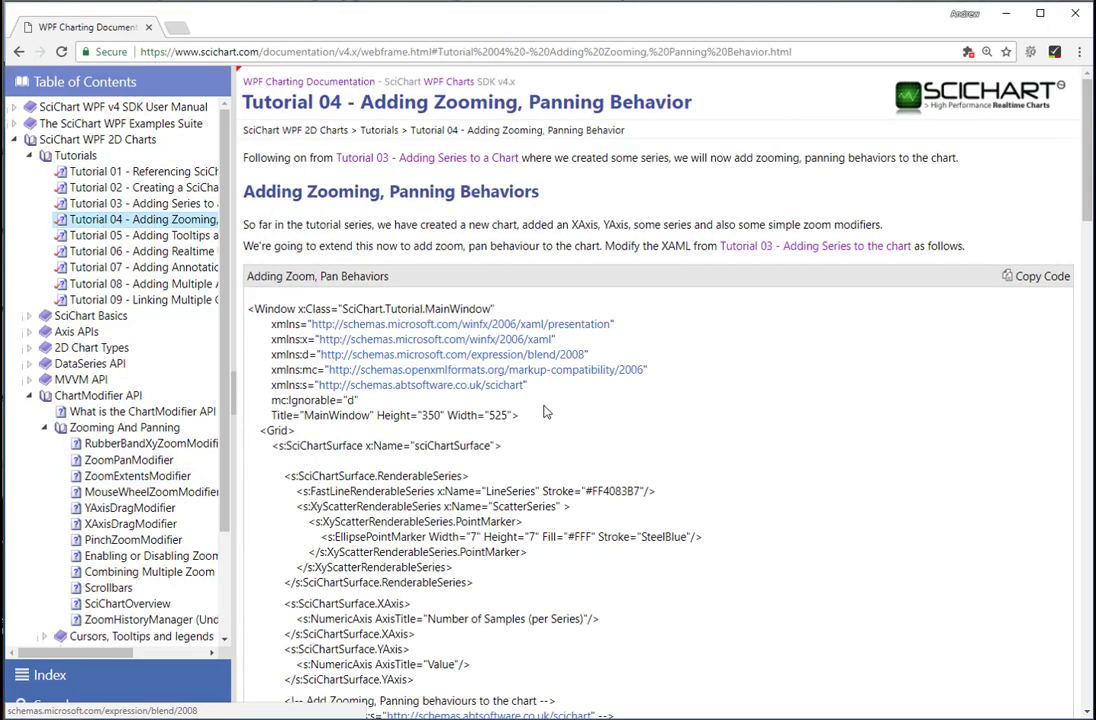
scroll("down", 3)
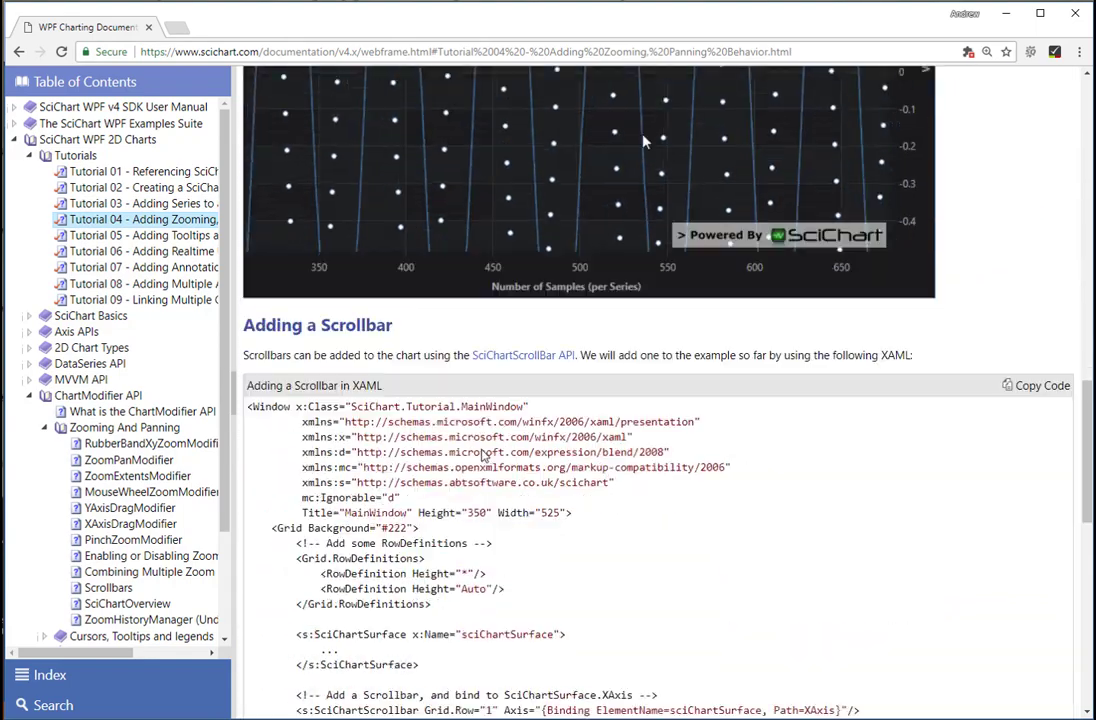
scroll("down", 3)
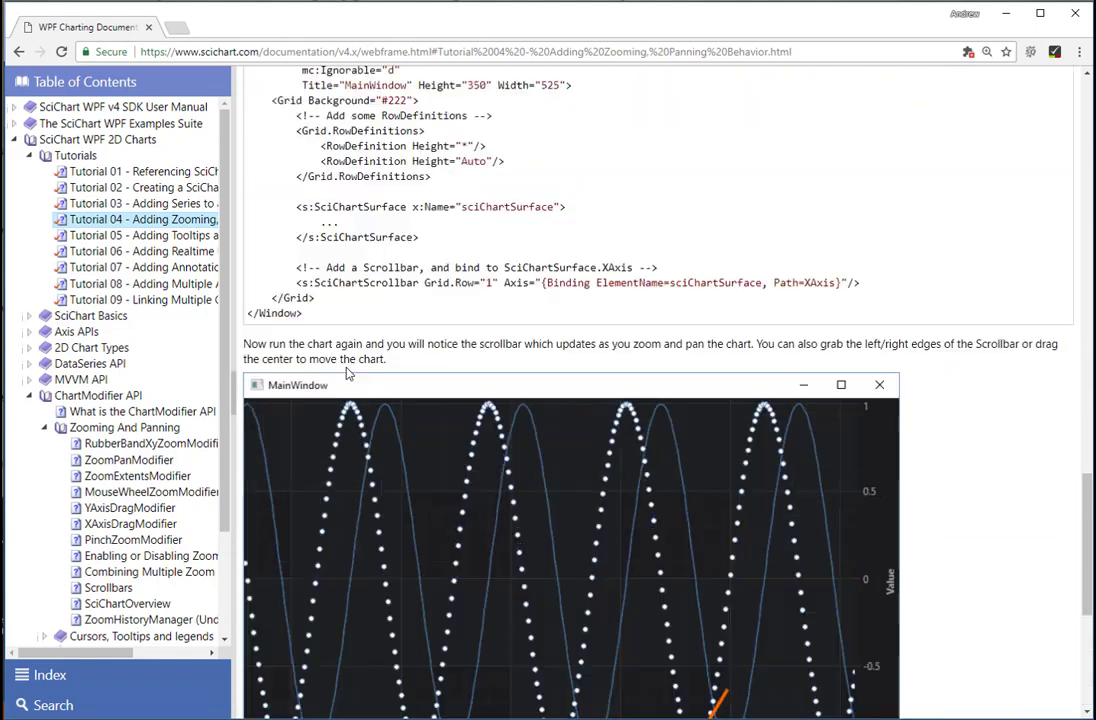
scroll("up", 3)
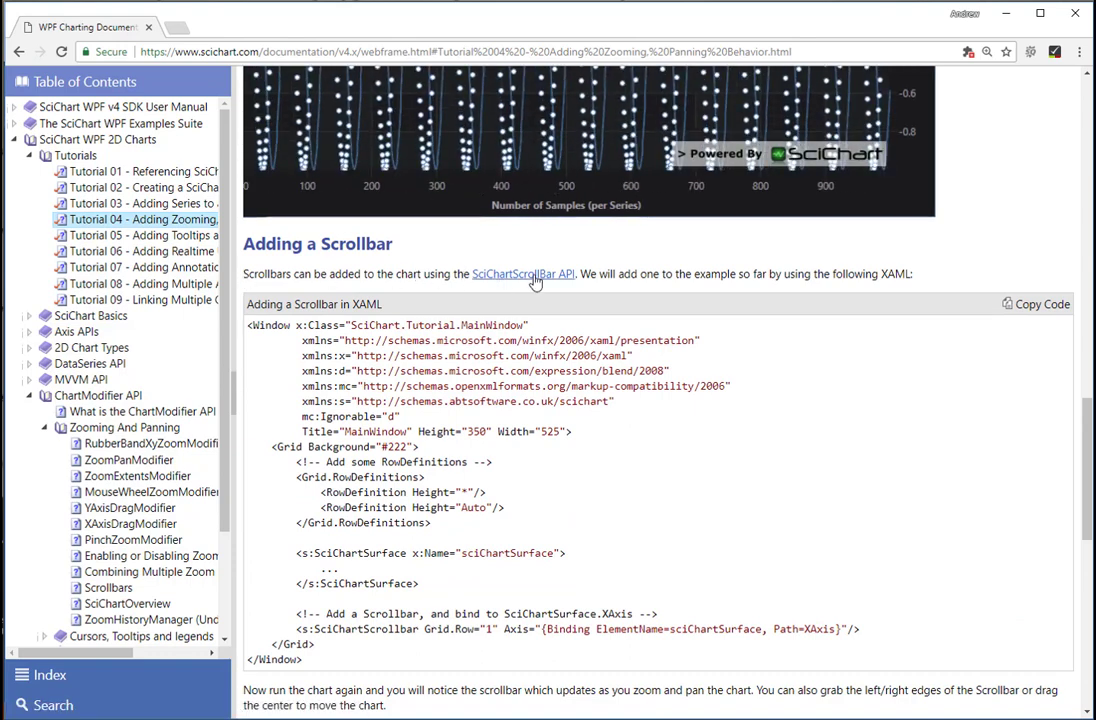
scroll("down", 3)
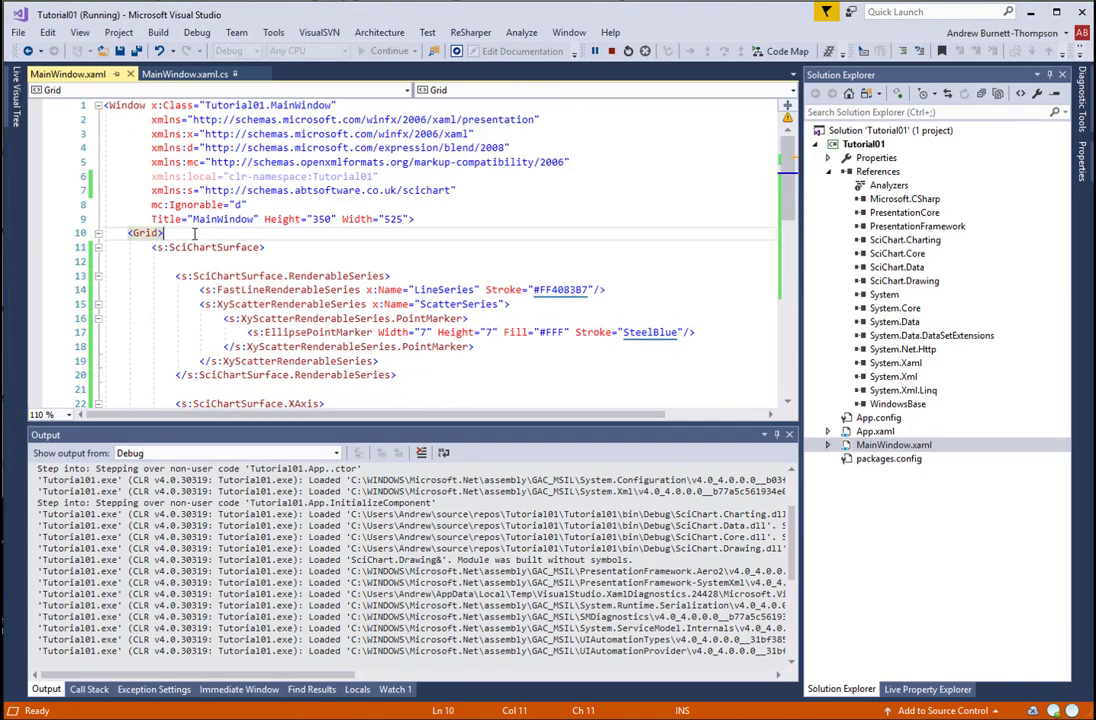
- Add Grid.RowDefinitions with a Height="*" row and a Height="30" row
type("<Grid.RowDefinitions>")
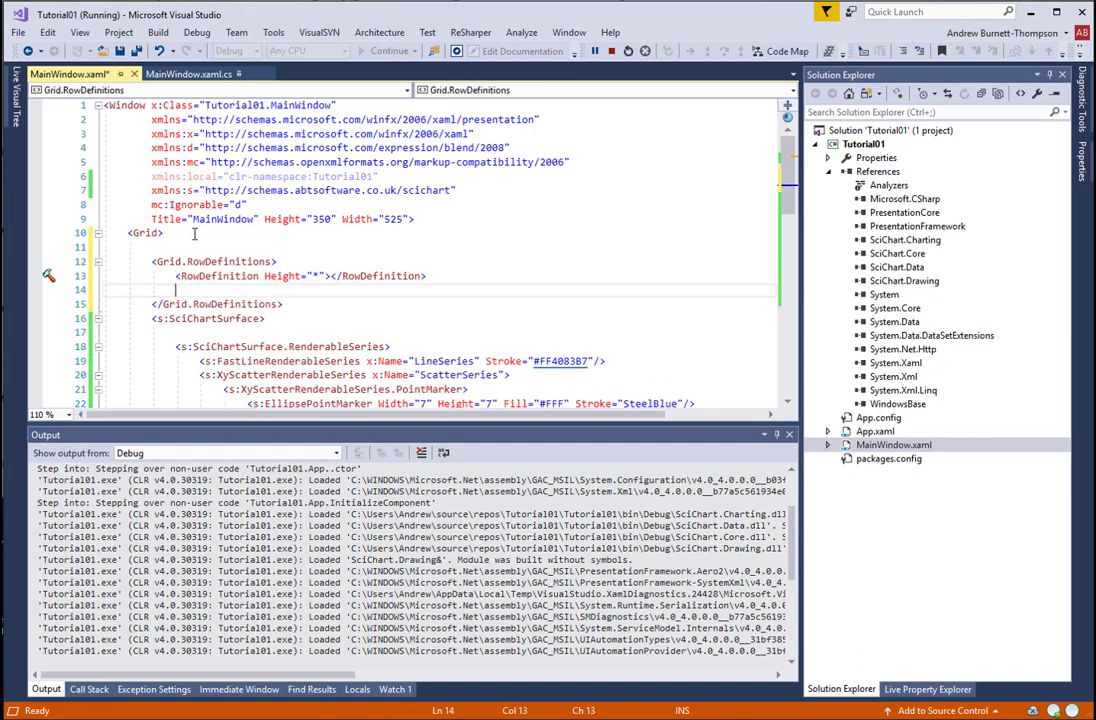
type("<RowDefinition Height=\"\"></RowDefinition>")
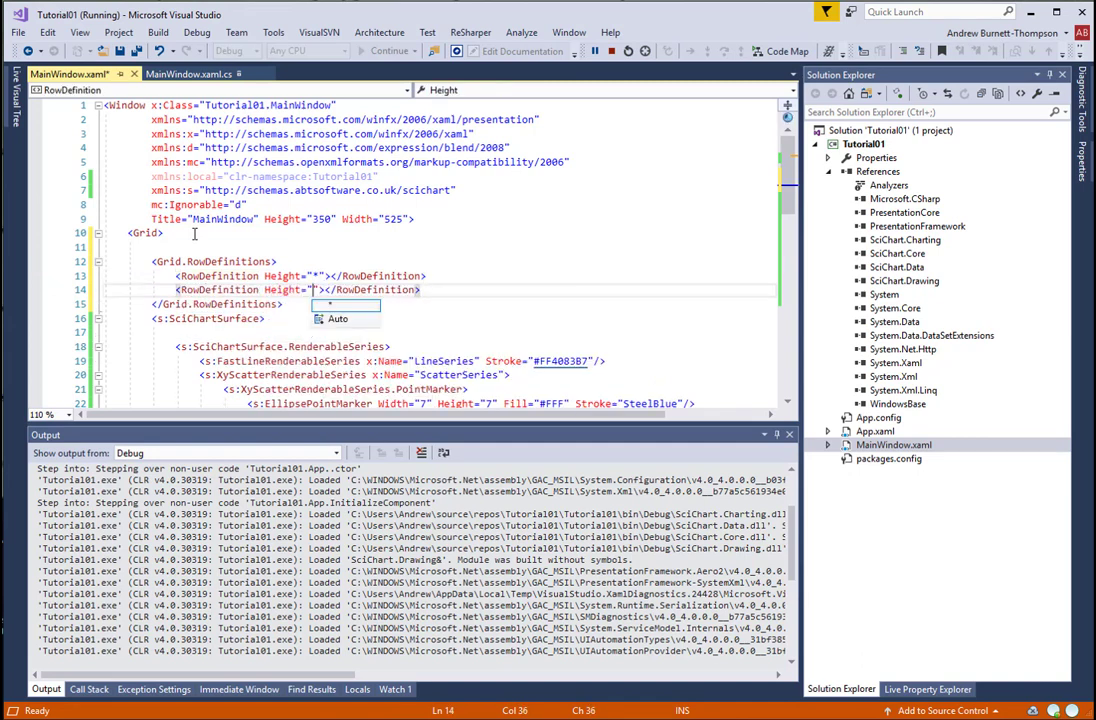
type("30")
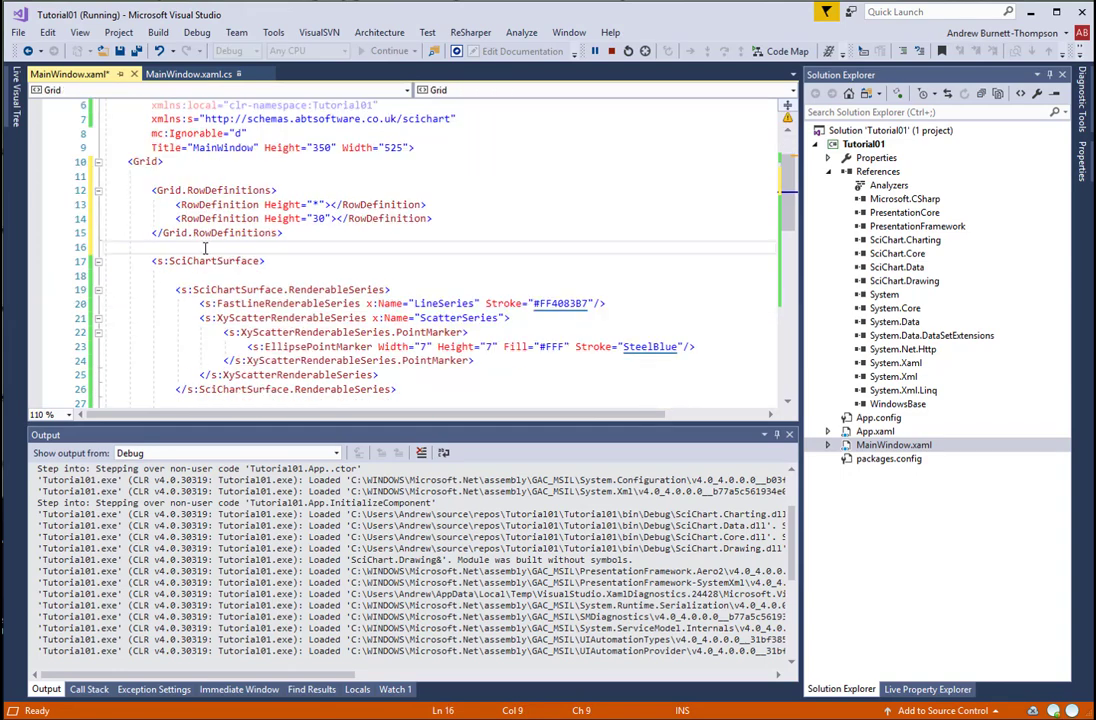
- Name the surface sciChartSurface and add a Grid.Row 1 SciChartScrollbar bound to its XAxis
scroll("down", 3)
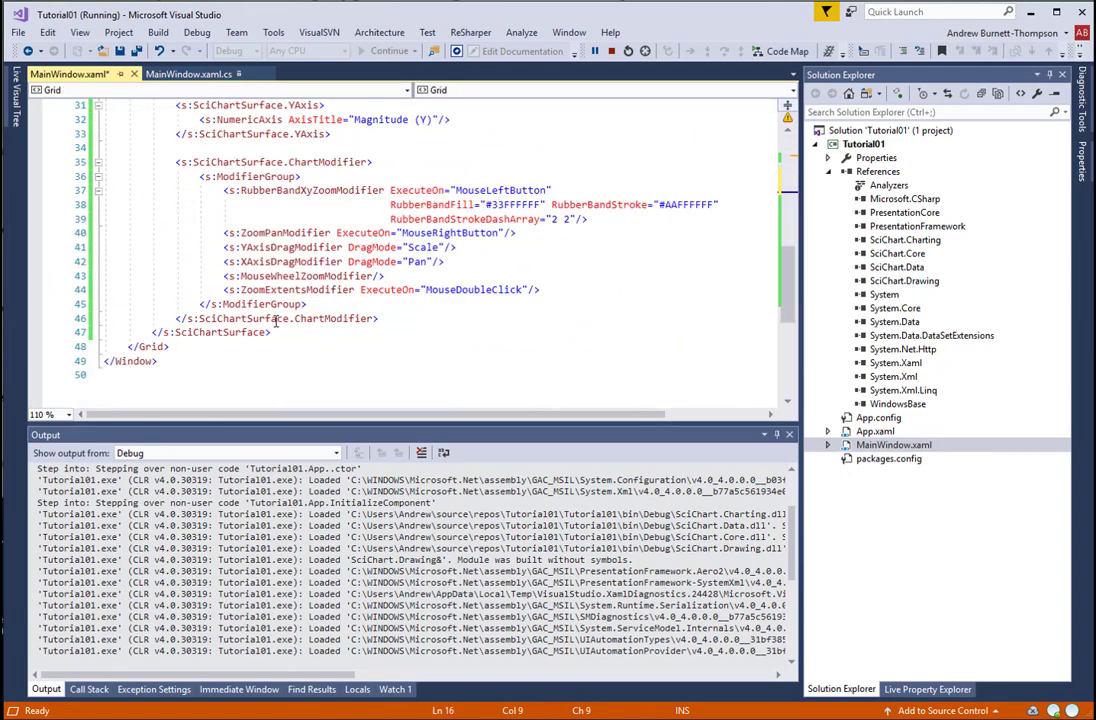
type("<s:s")
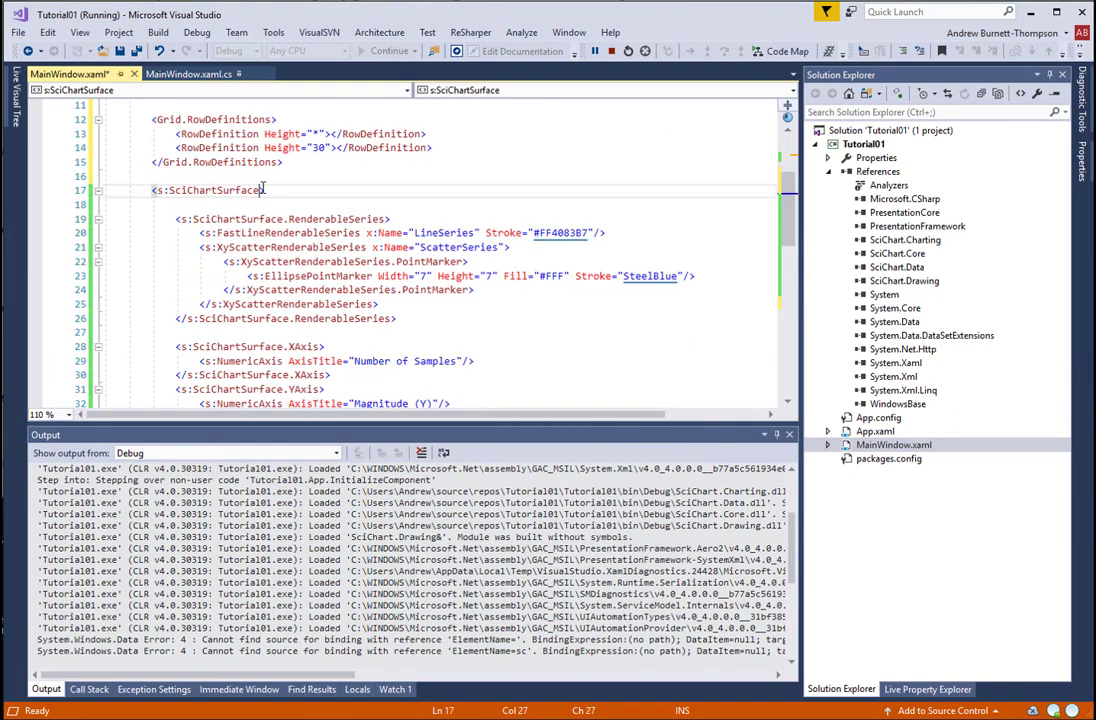
type("x:Name=\"sciChartSurface\">")
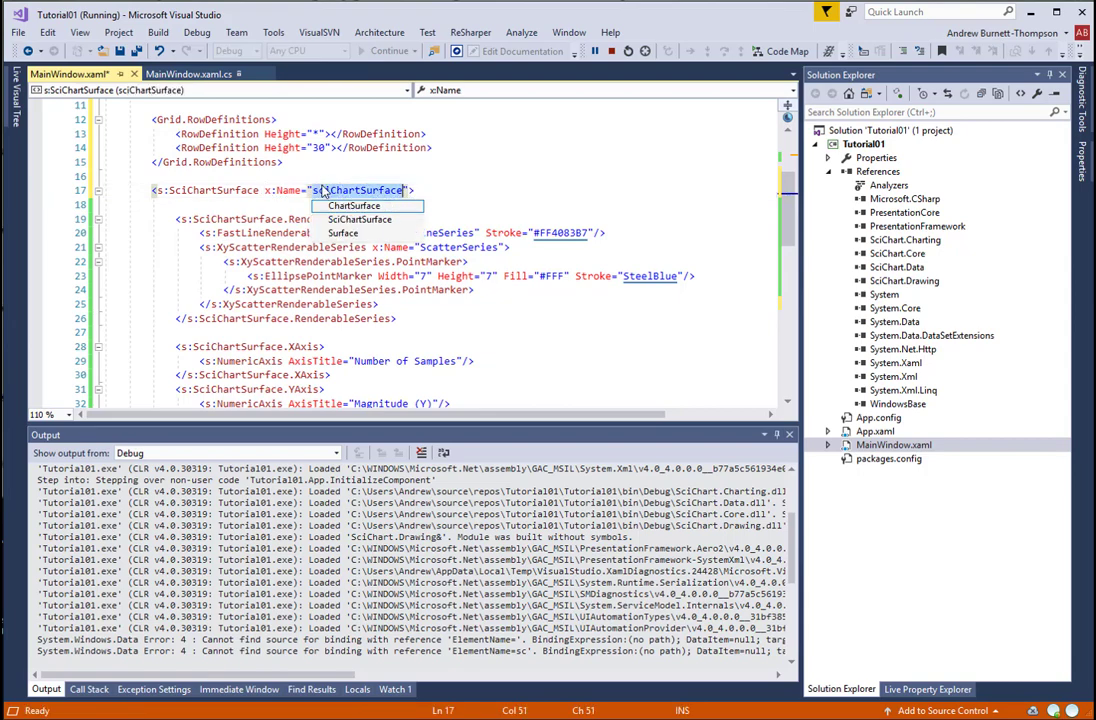
scroll("down", 3)
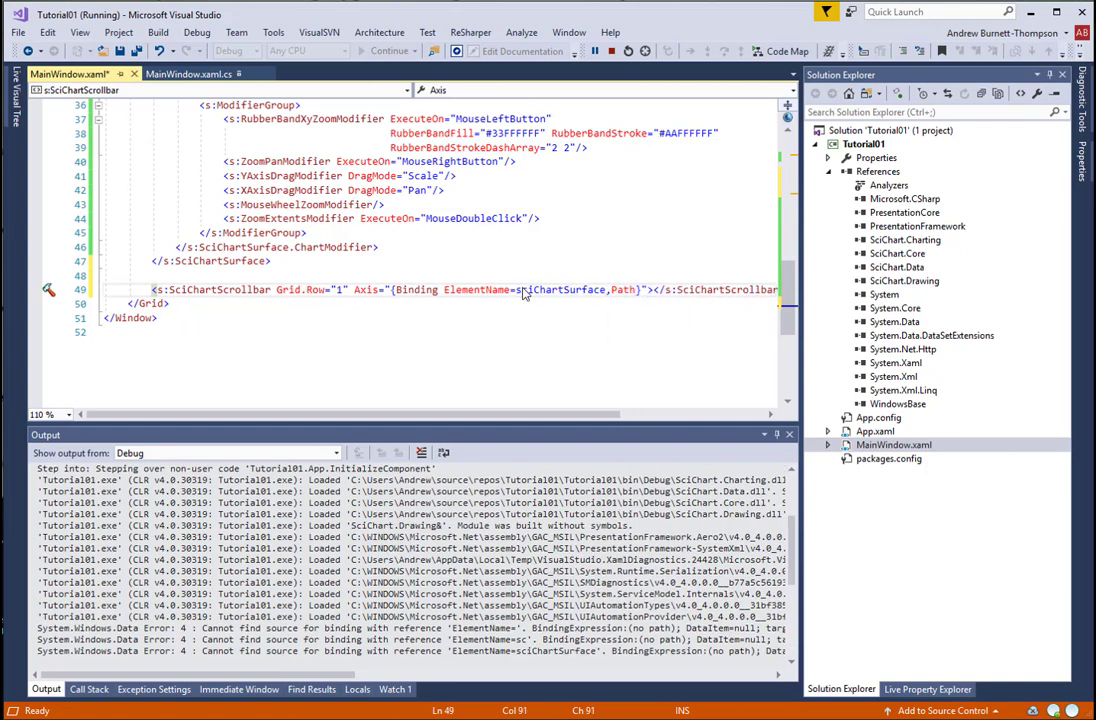
type("XAxis")
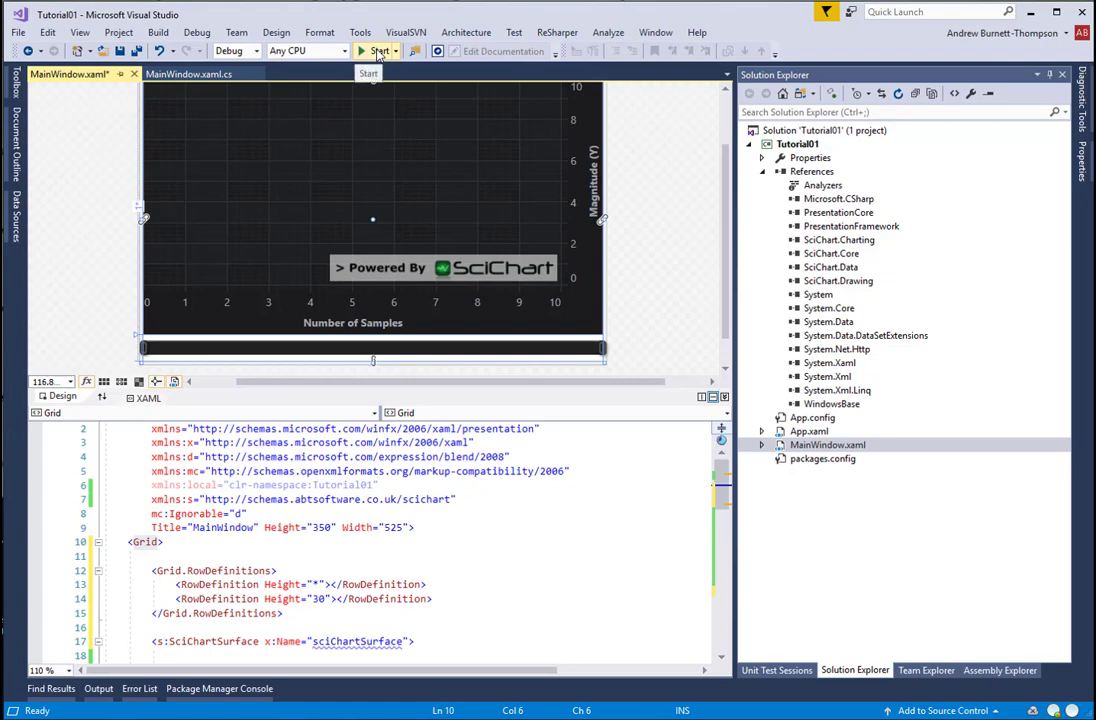
- Start a debug run of the scrollbar version of Tutorial01, then stop debugging
left_click(378, 51)
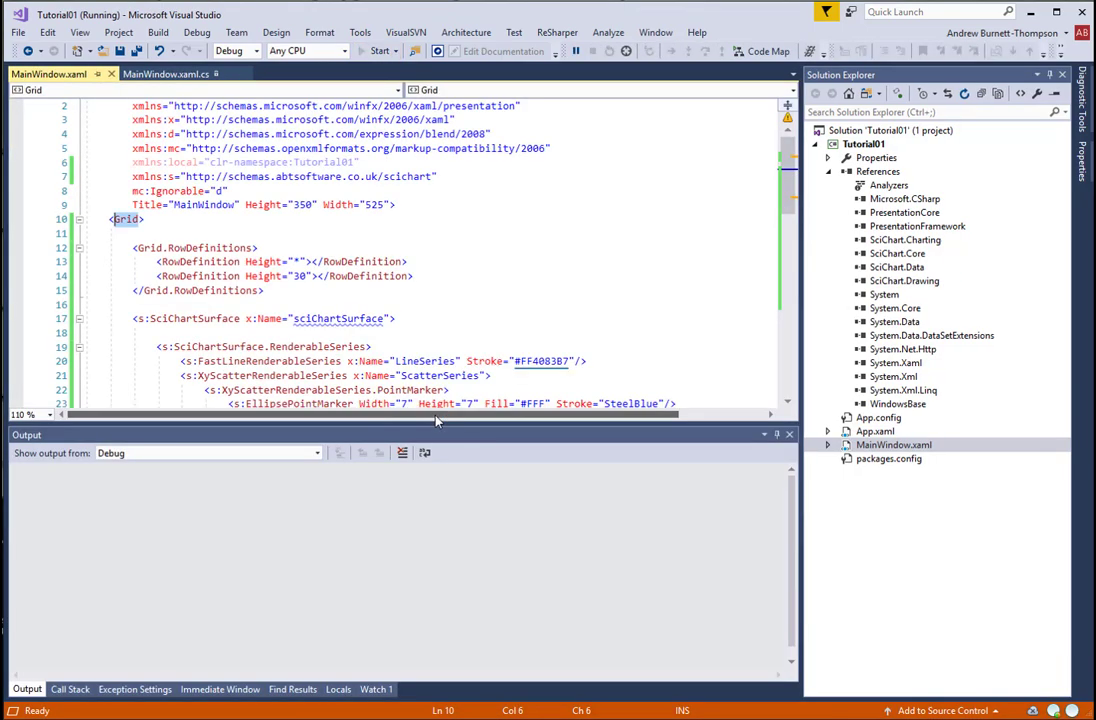
left_click(377, 51)
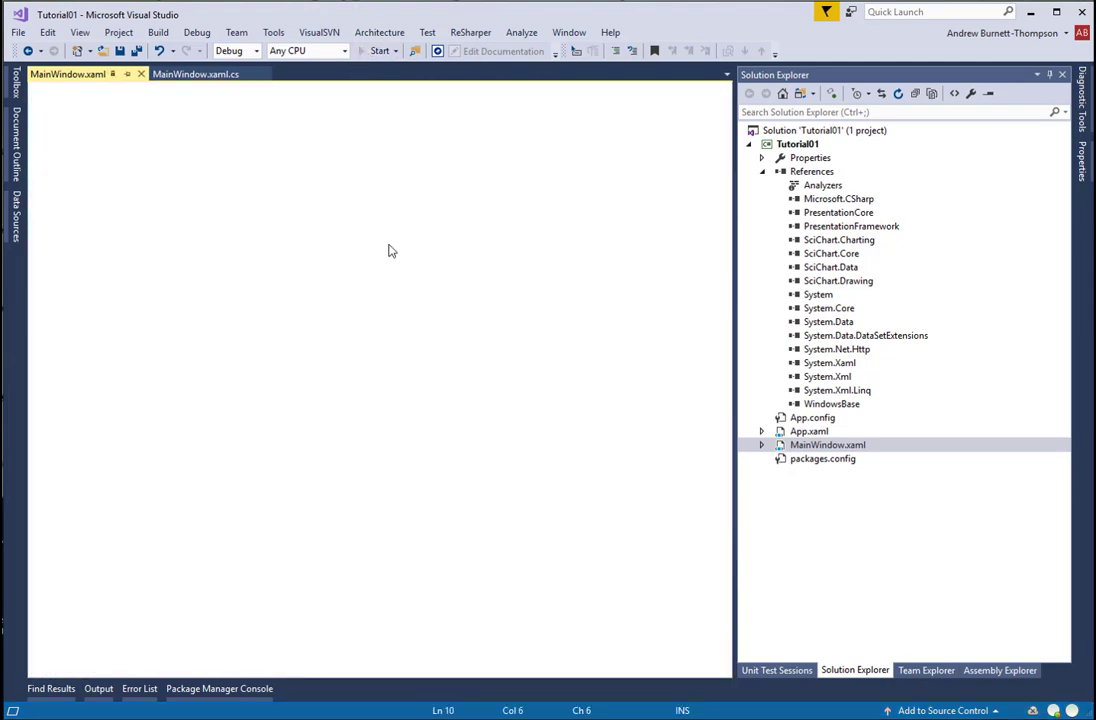
- Launch Tutorial01 again to test zooming with the scrollbar below the chart
left_click(377, 51)
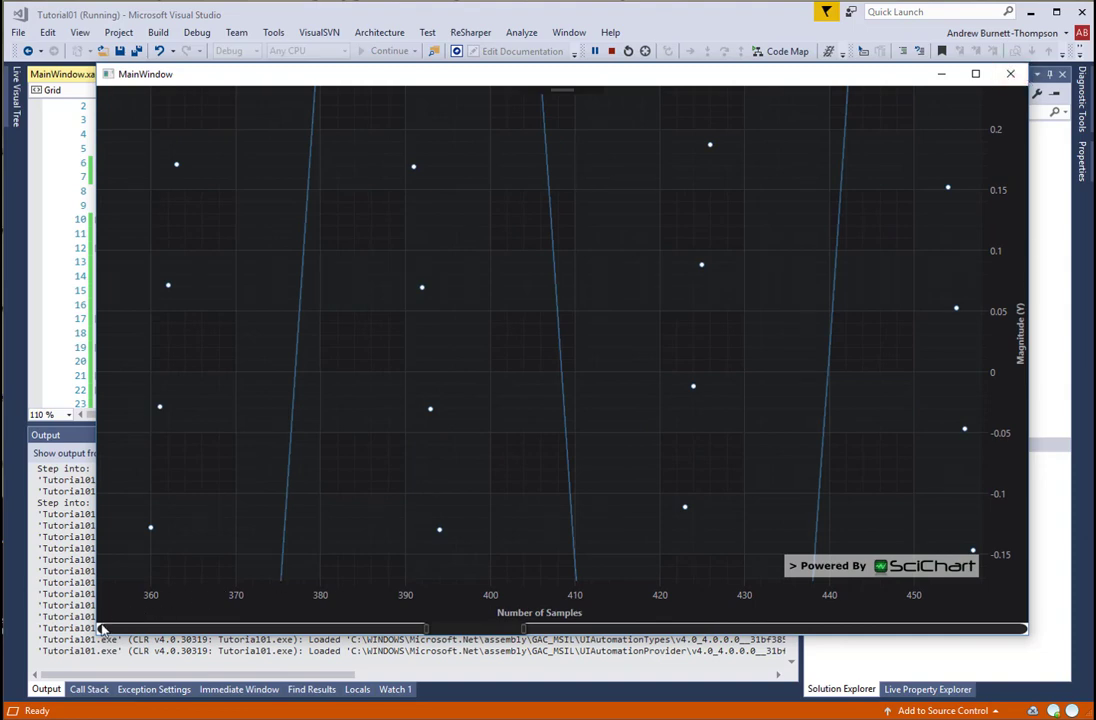
mouse_move(1010, 74)
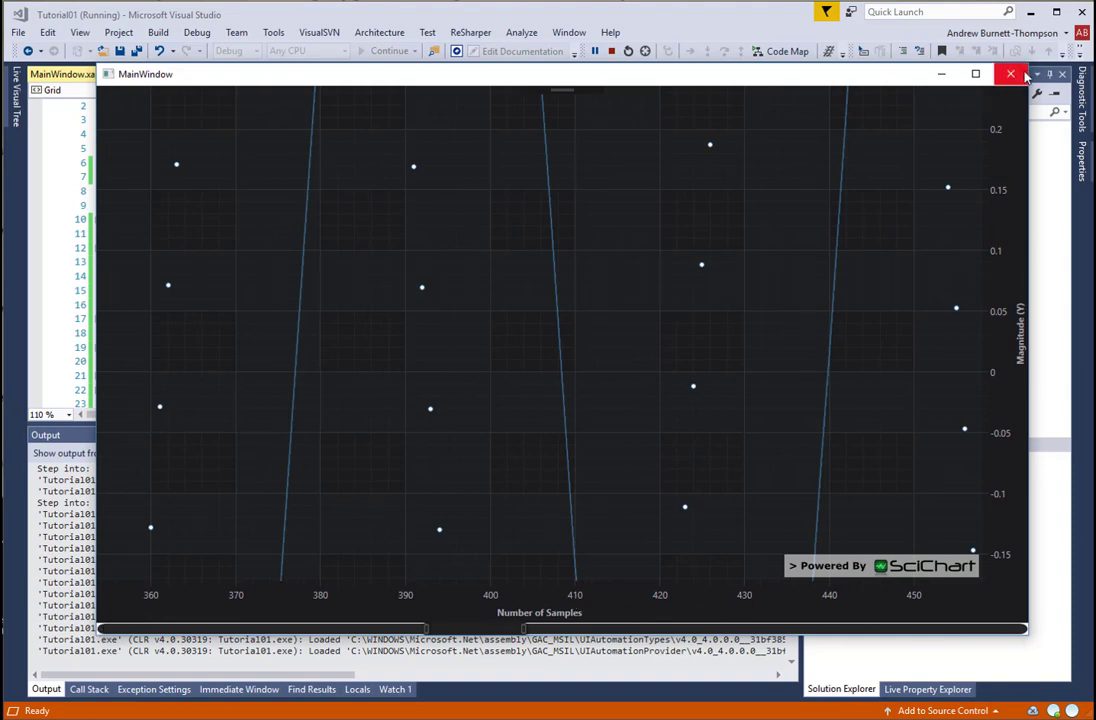
- Close the running MainWindow chart app and scroll Tutorial 04's documentation back to its top
left_click(1011, 73)
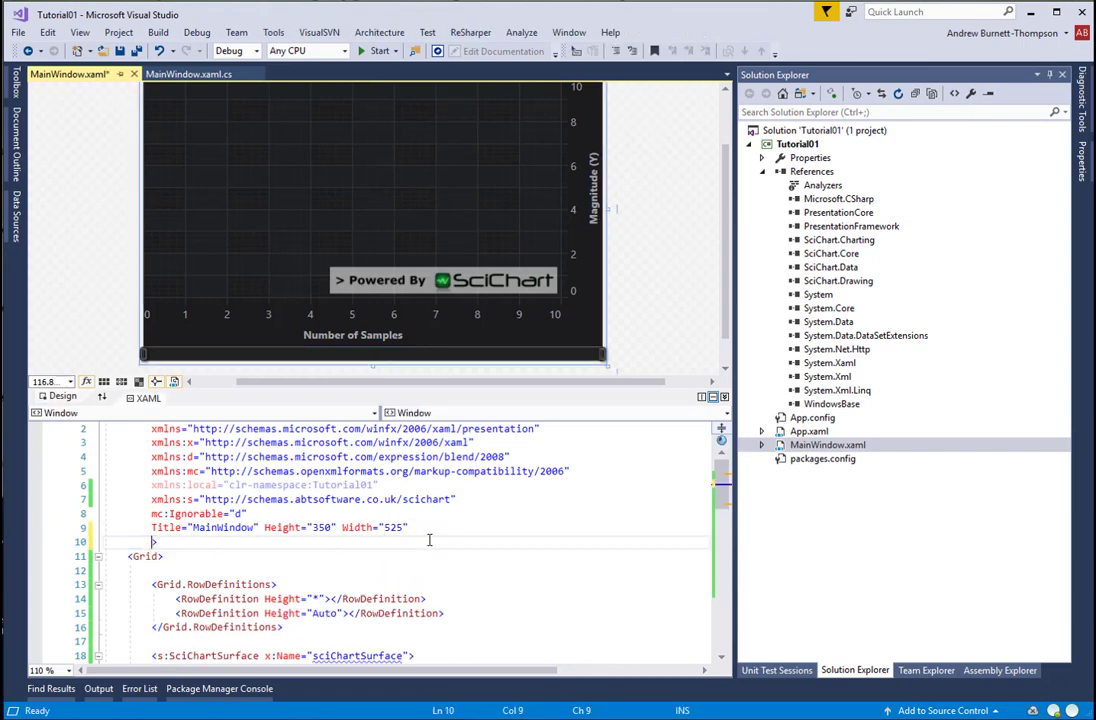
type("back")
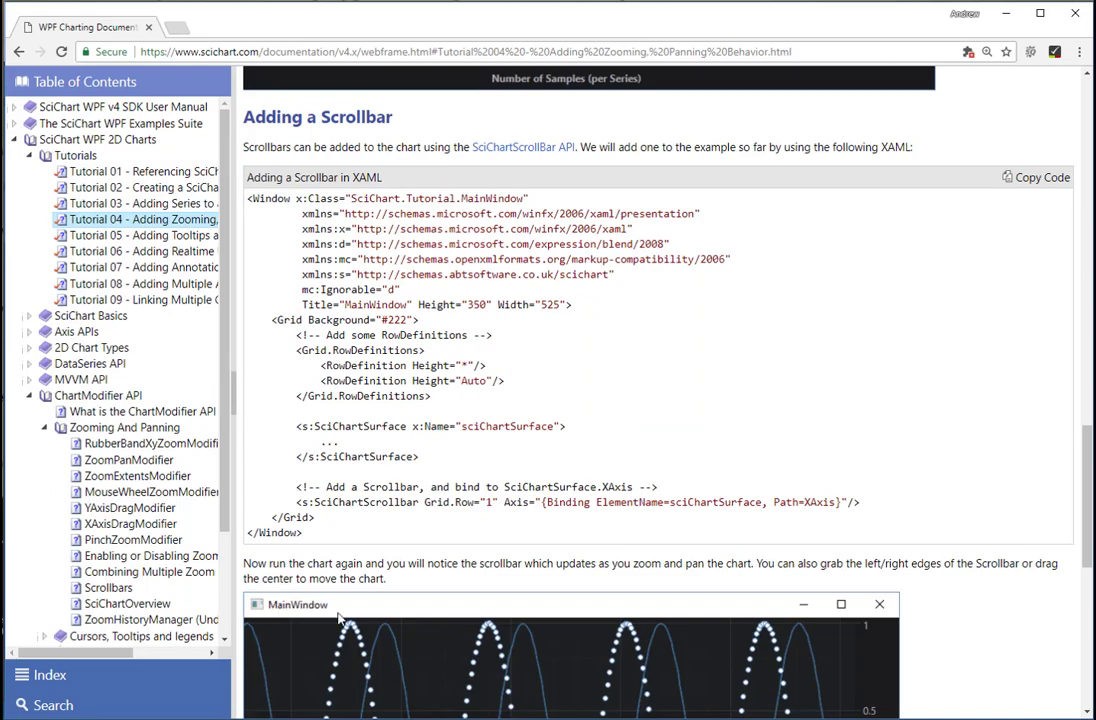
scroll("down", 3)
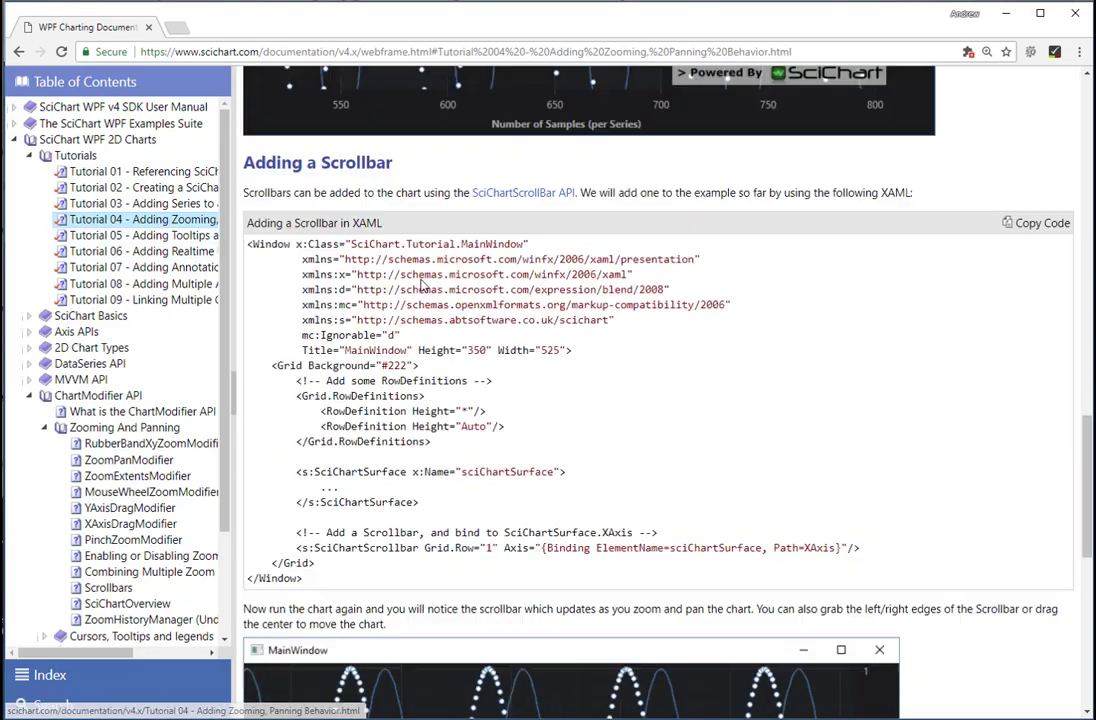
scroll("up", 3)
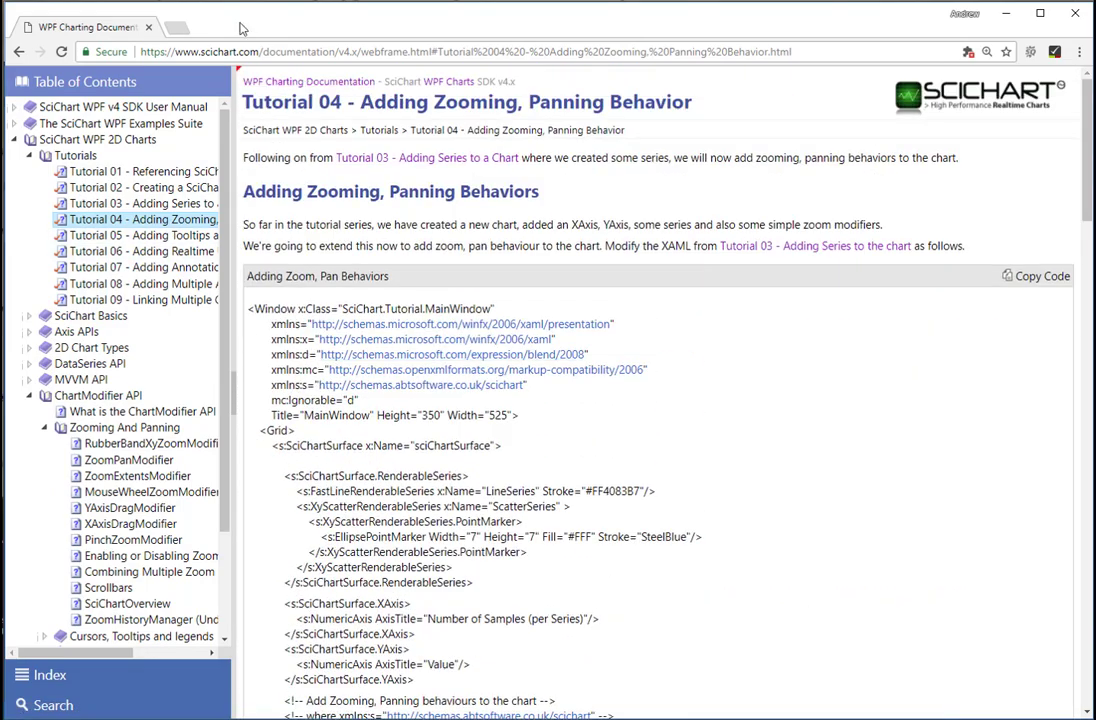
mouse_move(178, 28)
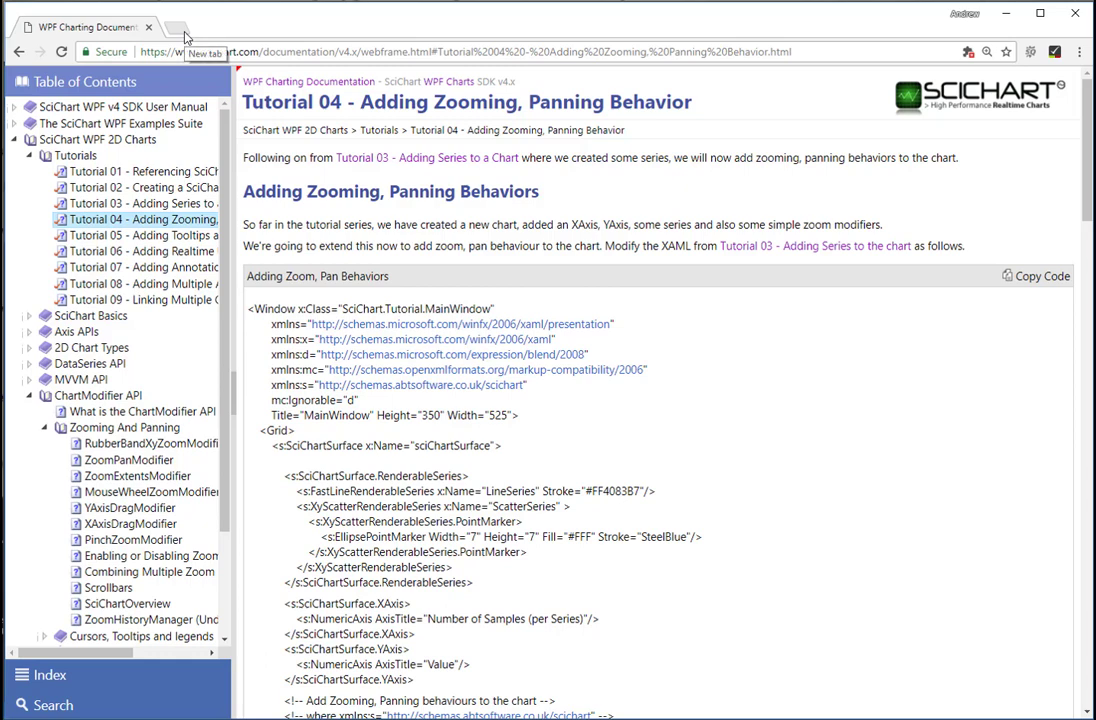
- In a new tab, browse SciChart.WPF.Examples to v5.x > Tutorials > Code-Behind
left_click(175, 27)
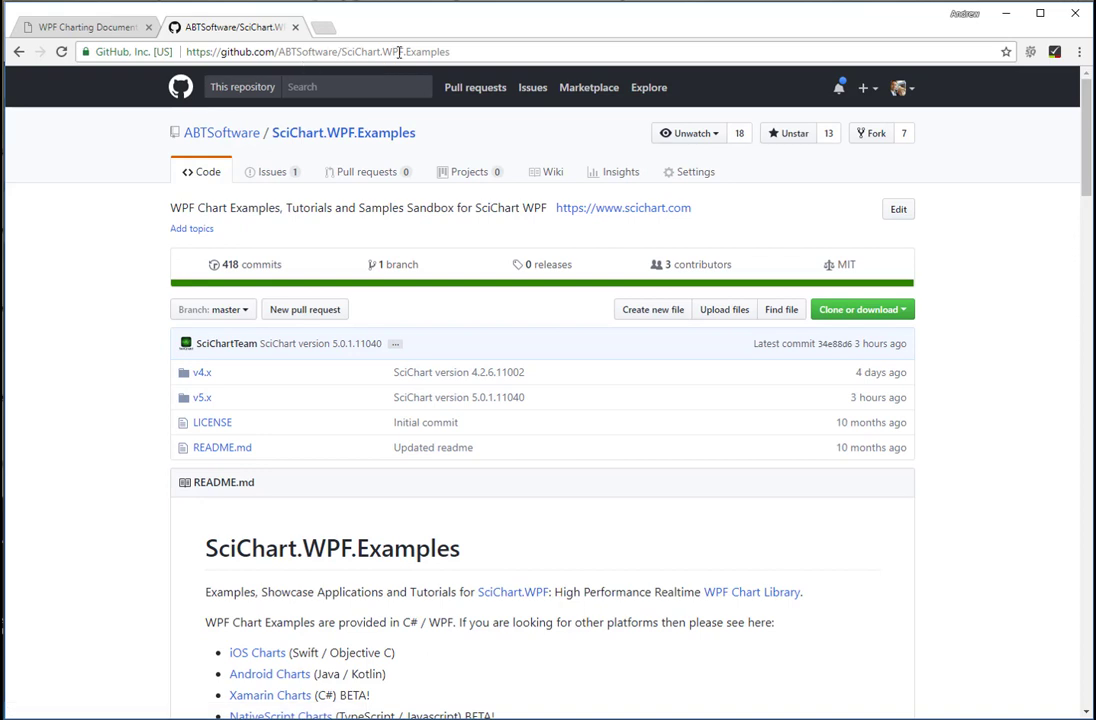
mouse_move(203, 397)
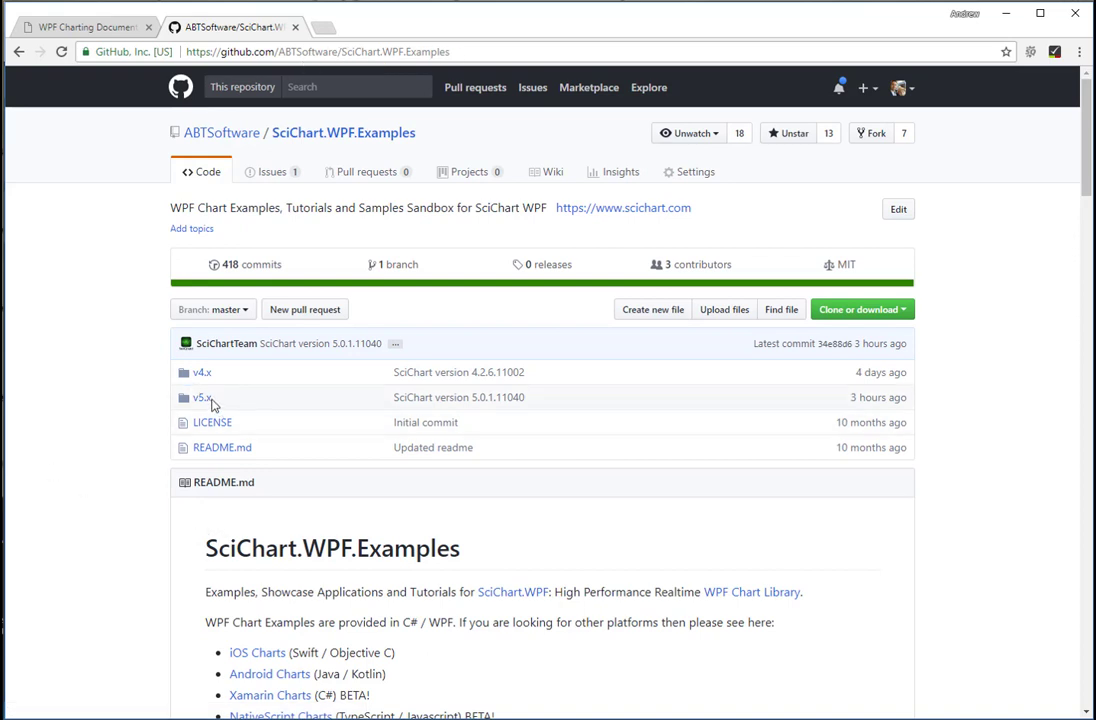
left_click(201, 397)
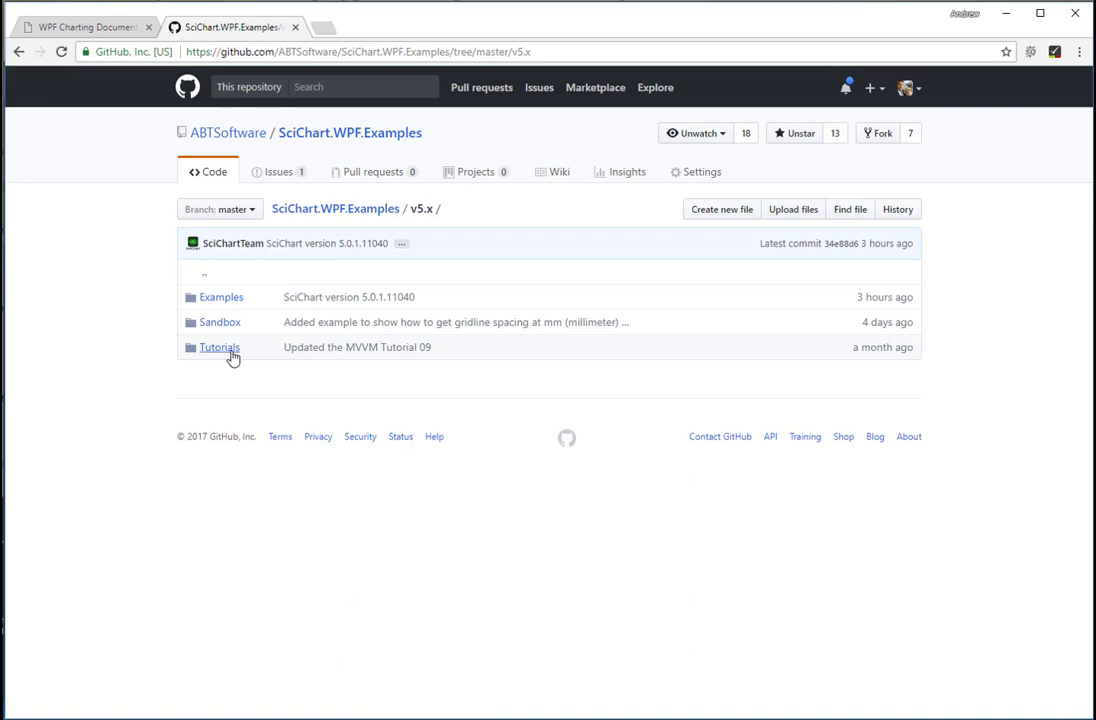
left_click(219, 347)
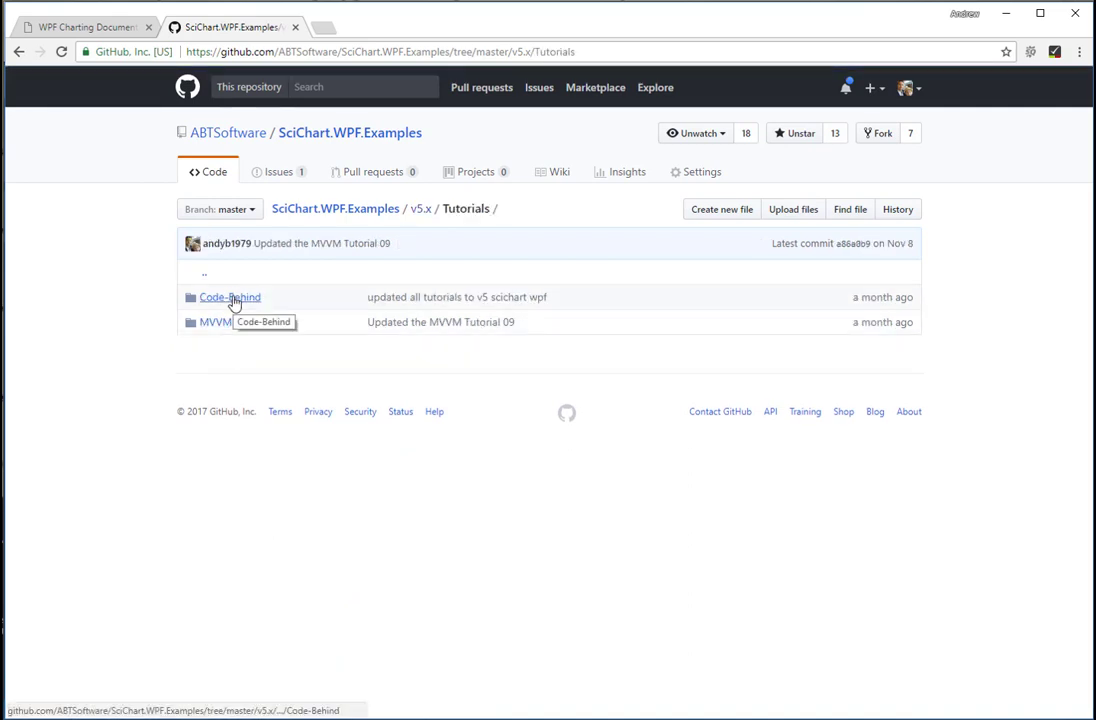
left_click(230, 297)
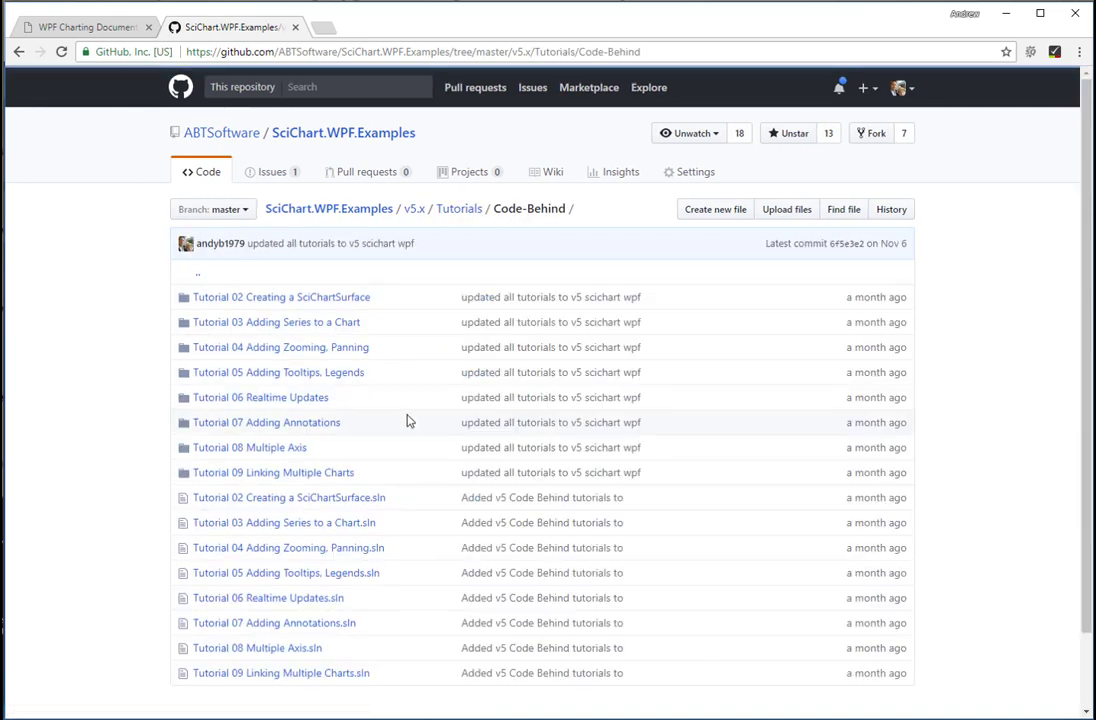